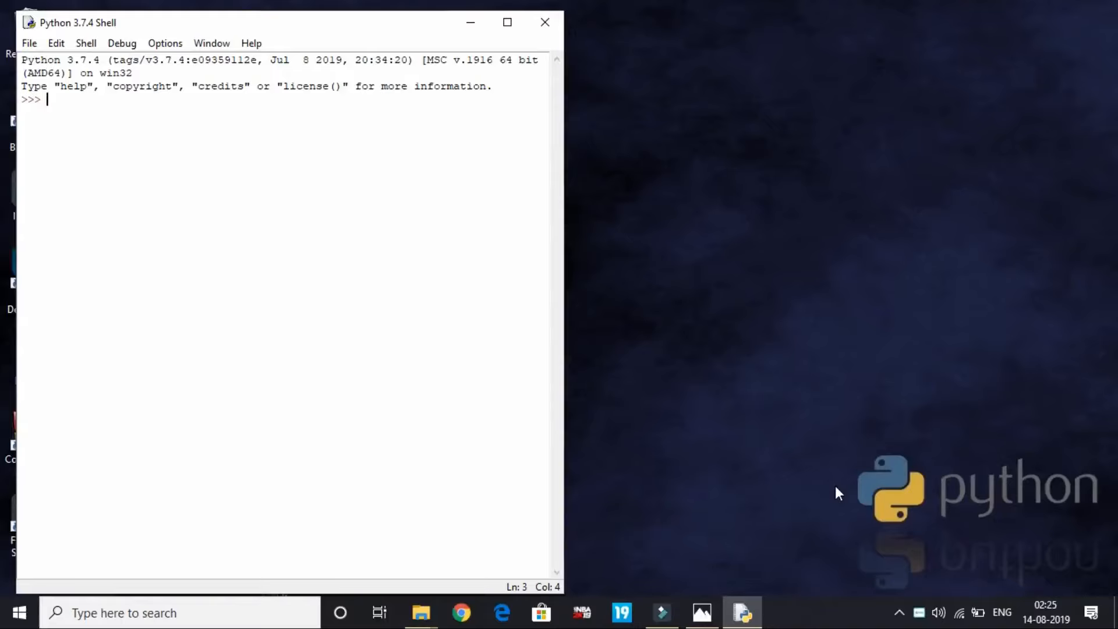
mouse_move(139, 161)
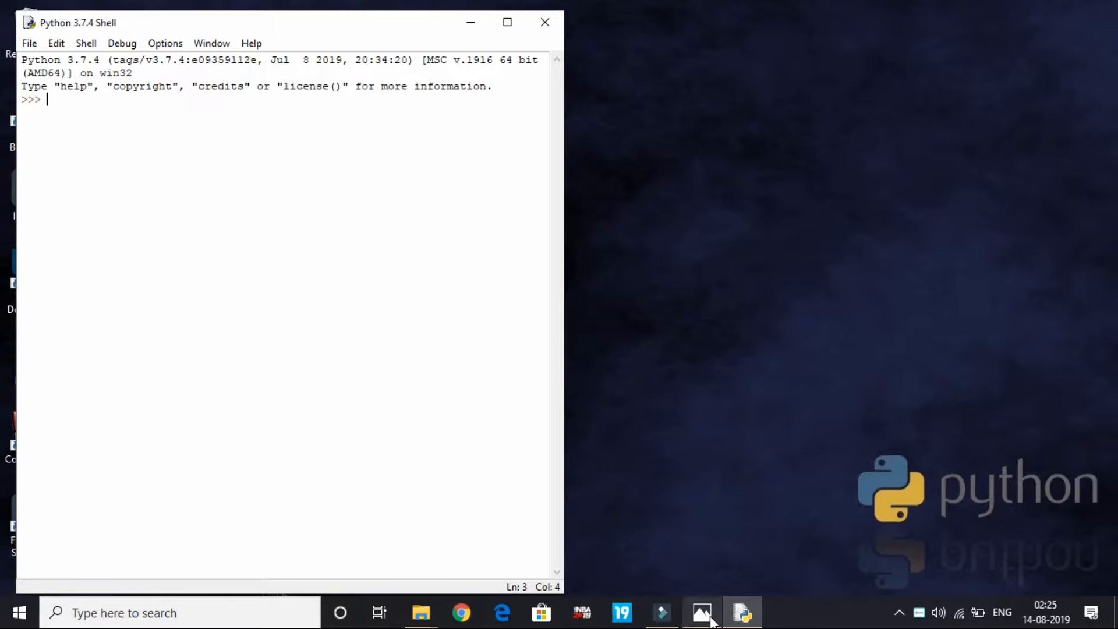
Bring up the Arithmetic Operators.png table of operator names and symbols in Photos.
left_click(709, 614)
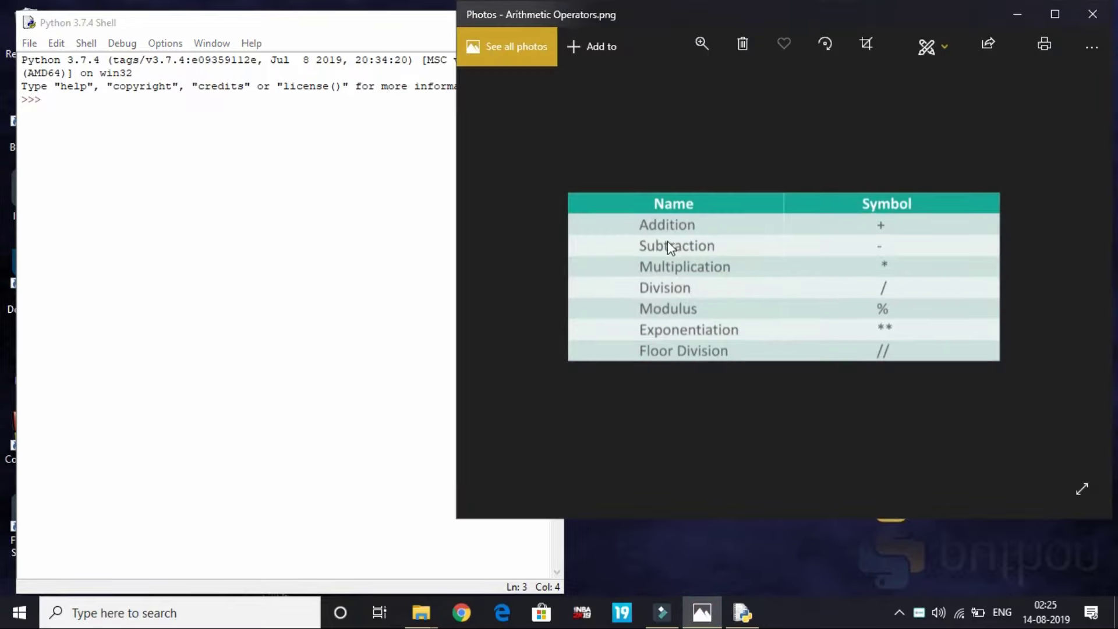
mouse_move(676, 301)
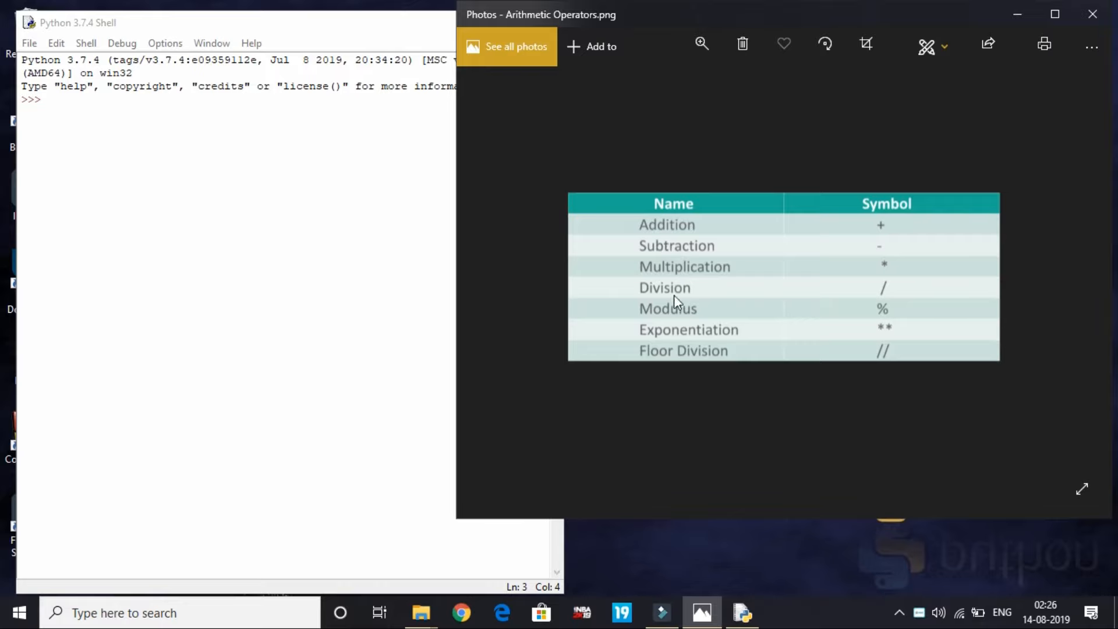
mouse_move(696, 370)
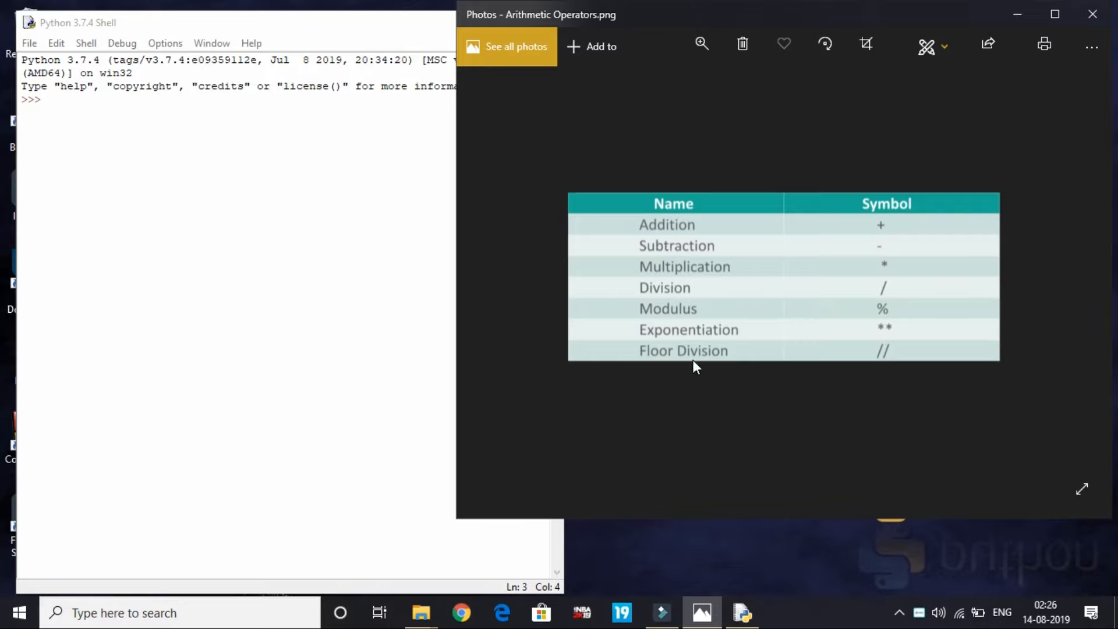
mouse_move(689, 298)
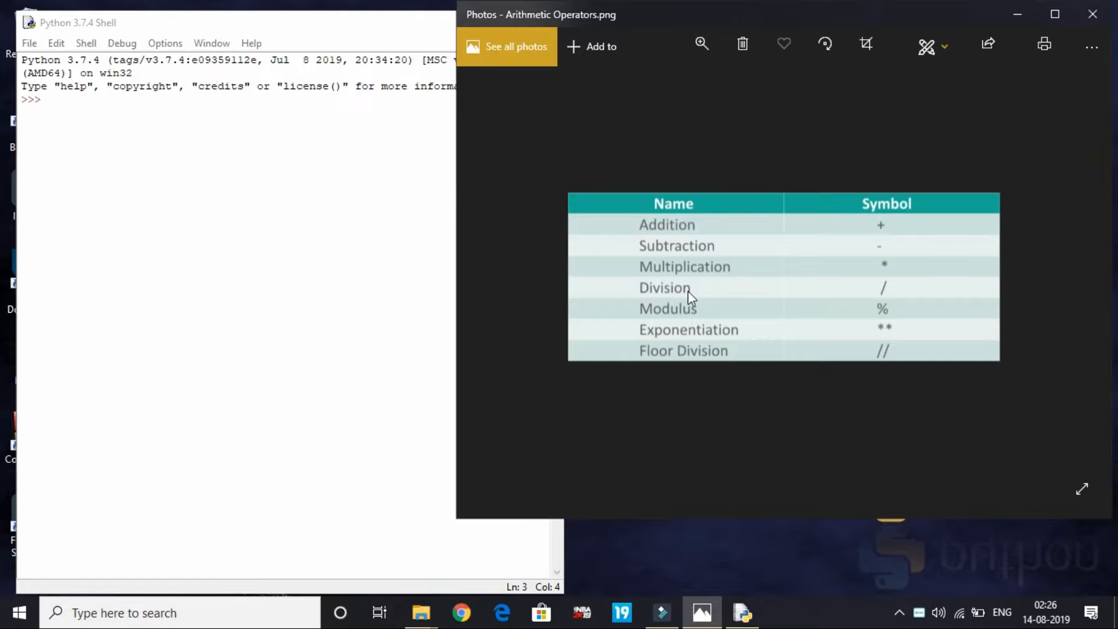
mouse_move(819, 331)
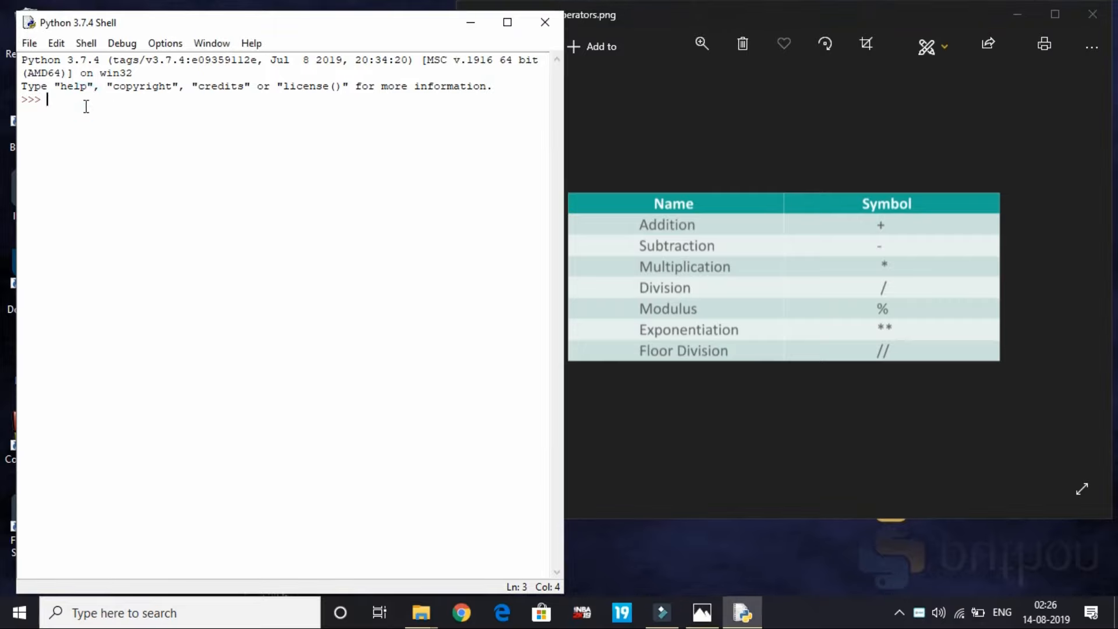
Evaluate 5+6, 5-6, 8*6, 8/6 and 8//6, getting 11, -1, 48, 1.333… and 1.
type("5+6")
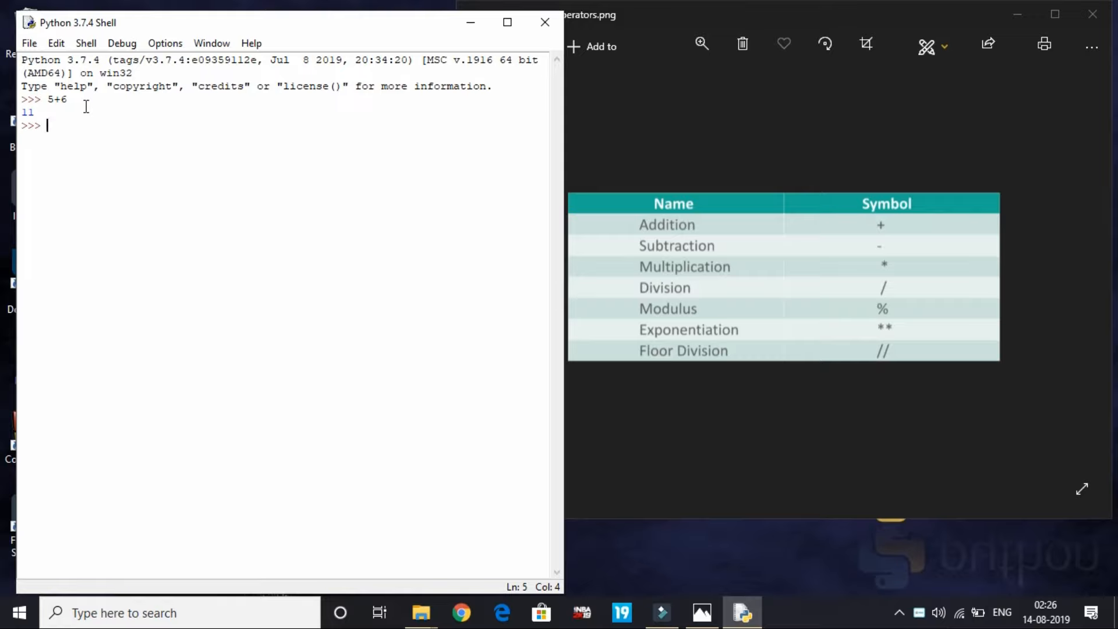
type("5-6")
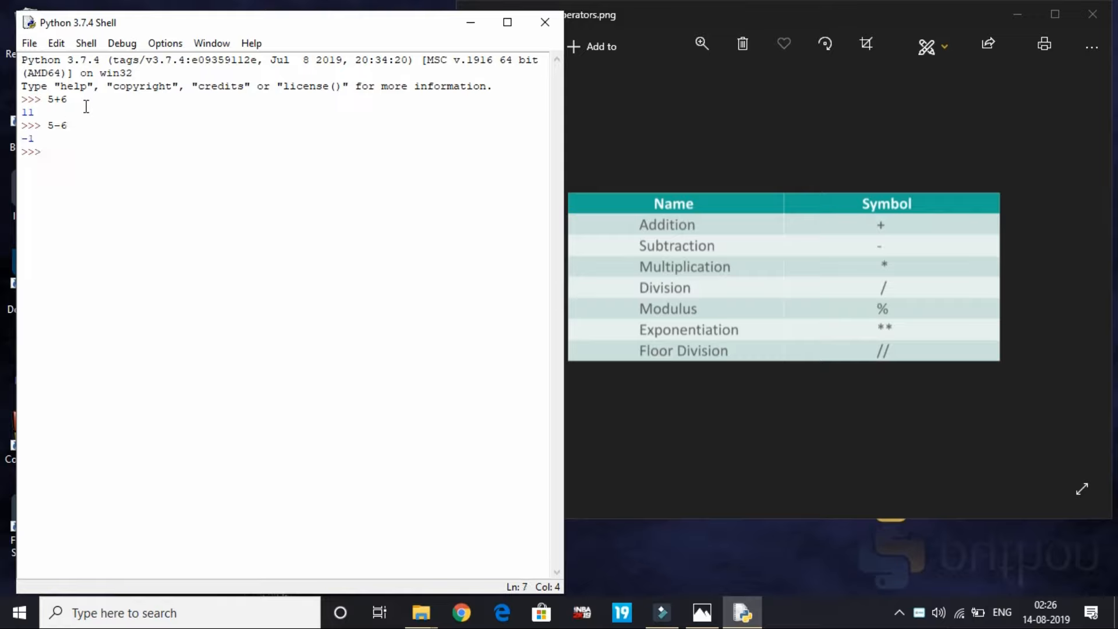
type("5")
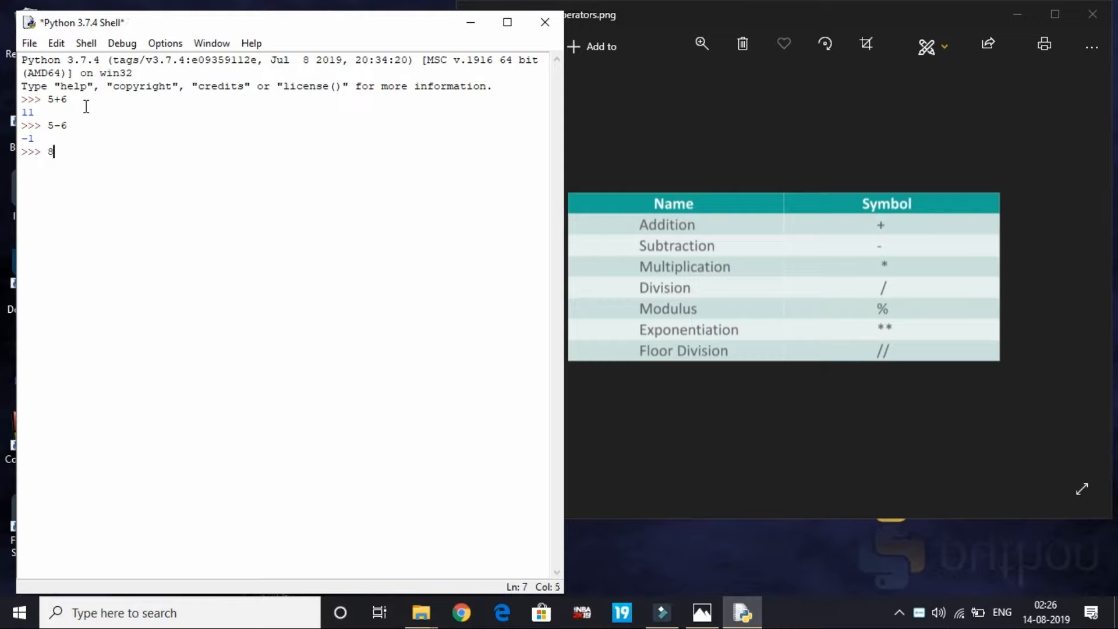
type("*6")
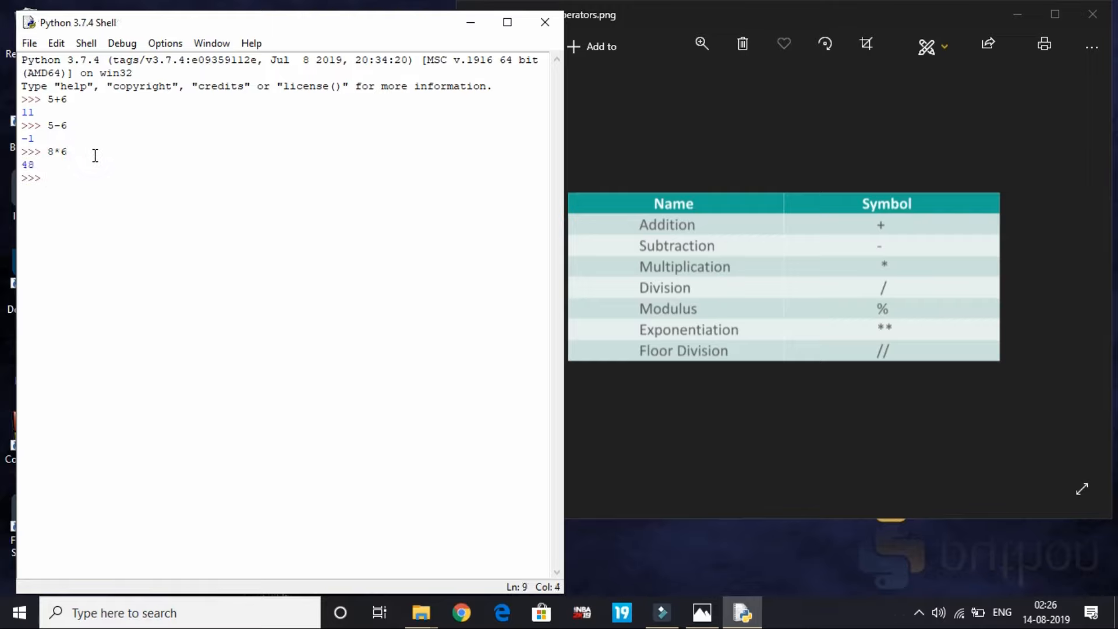
type("8/6")
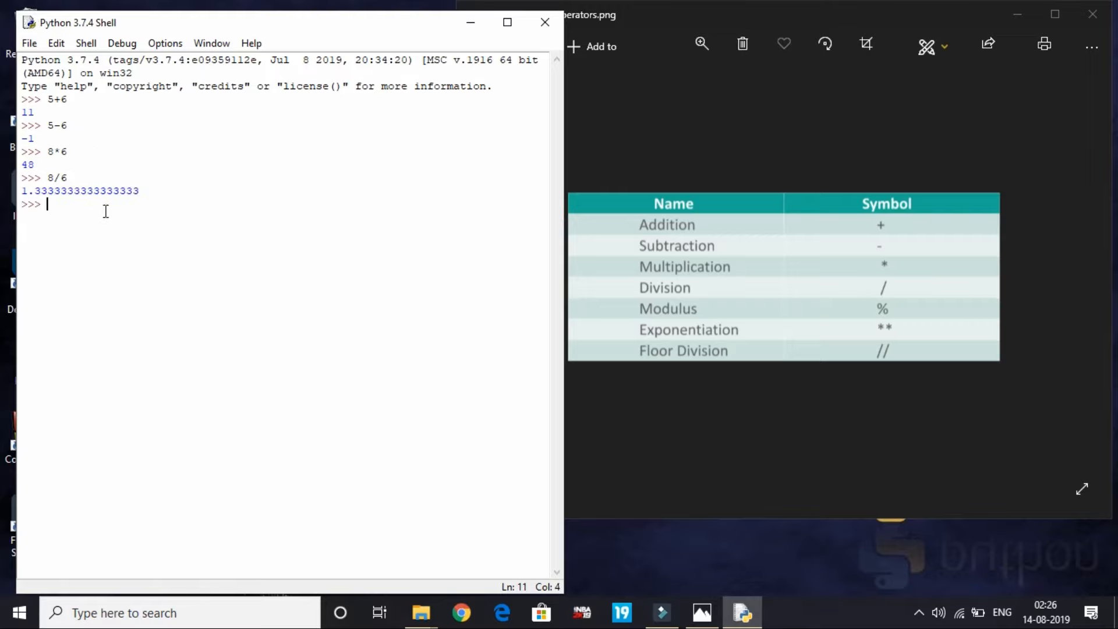
type("8")
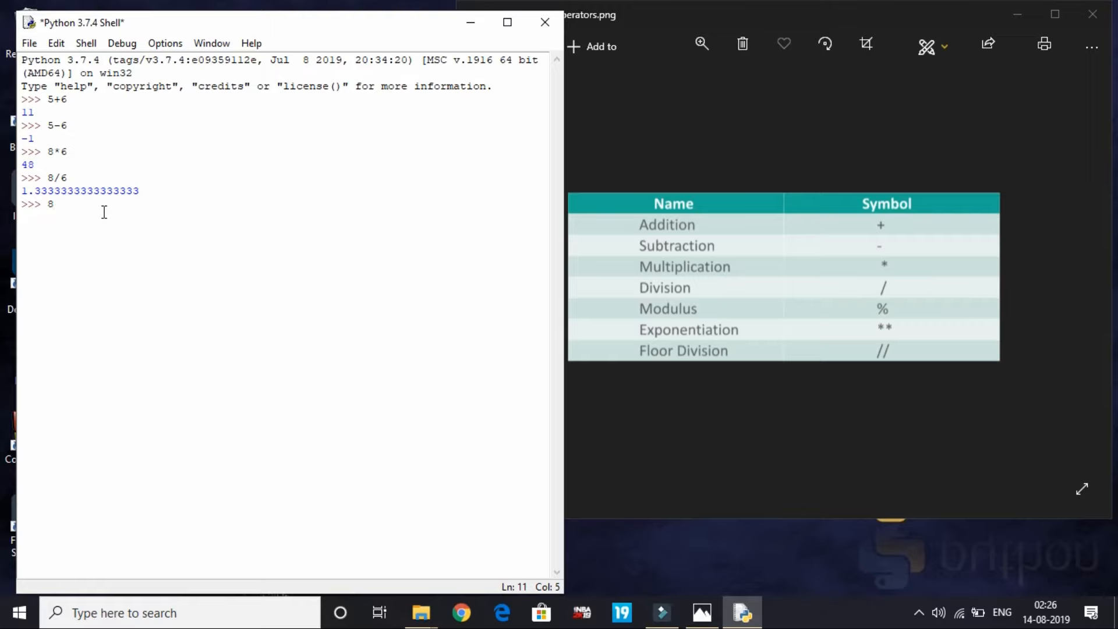
type("//6")
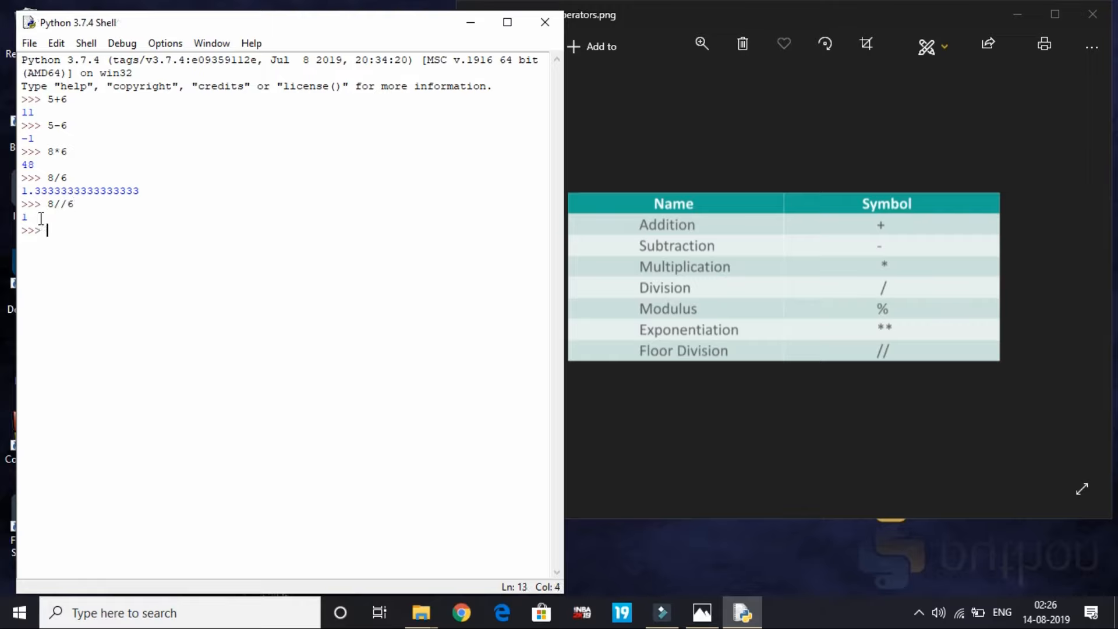
Highlight the 8/6 and 8//6 results to compare them, then deselect.
double_click(51, 178)
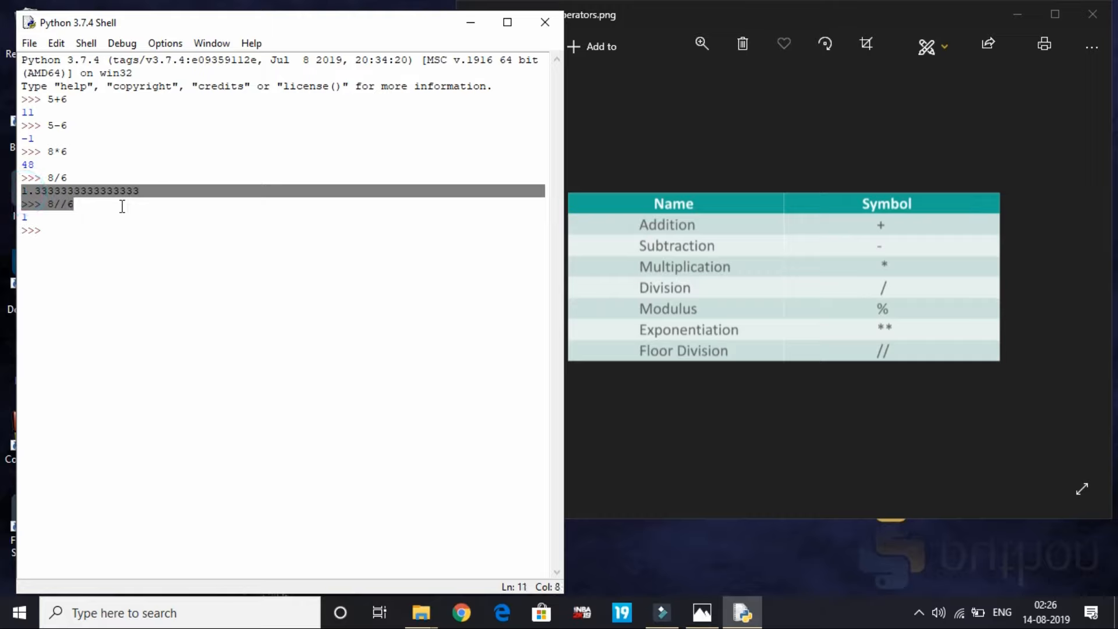
left_click(49, 177)
type("8")
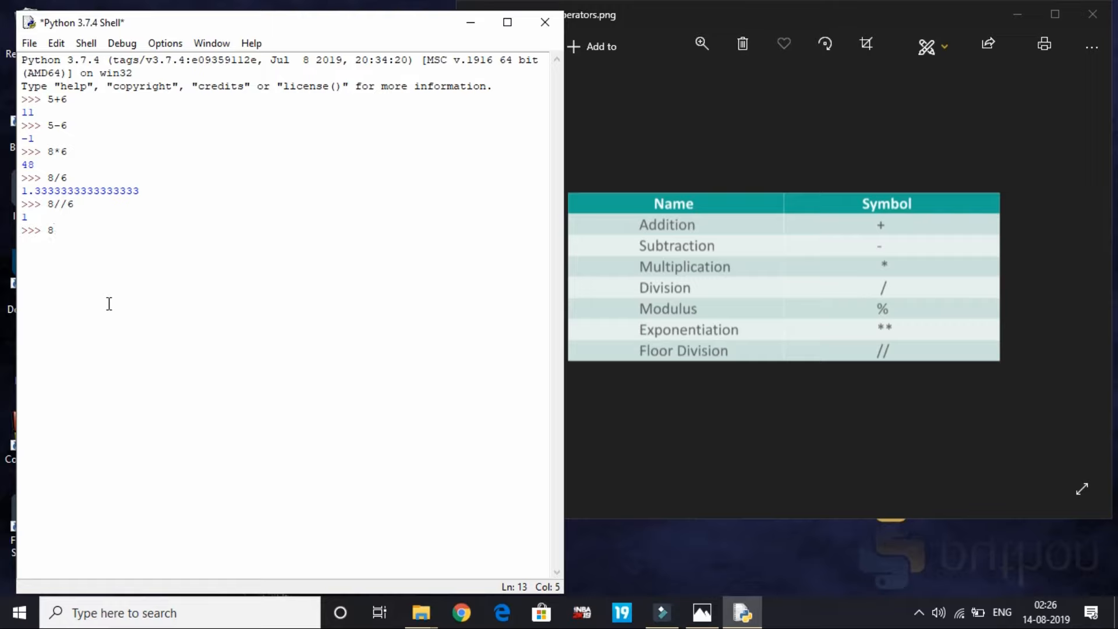
Compute 8**3 and 8*8*8, both giving 512, then start 8%6.
type("**")
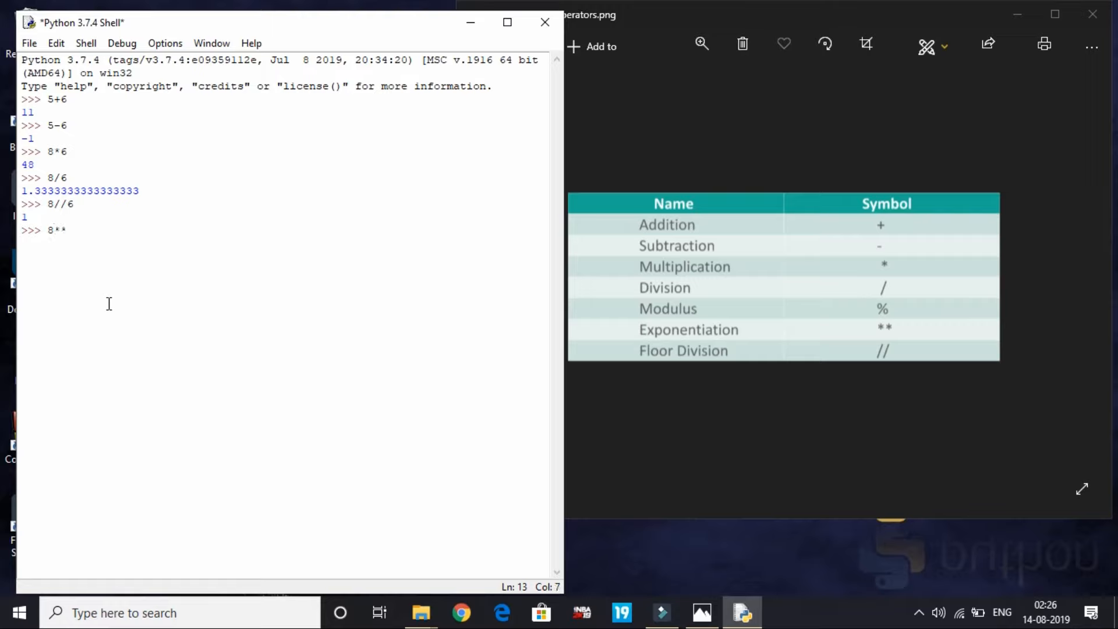
type("3")
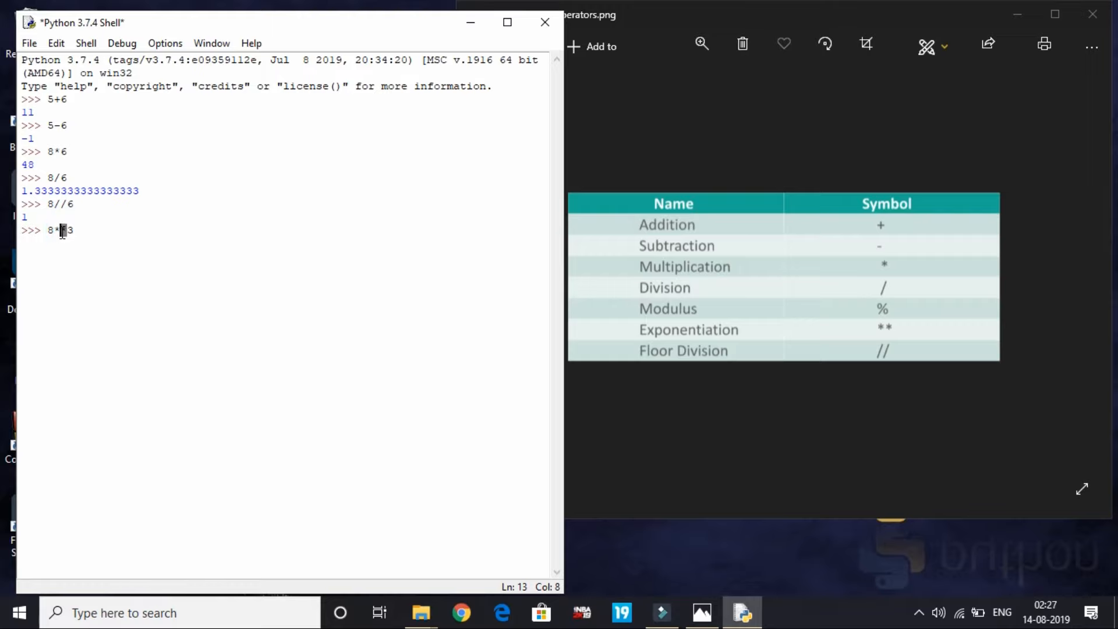
type("*3")
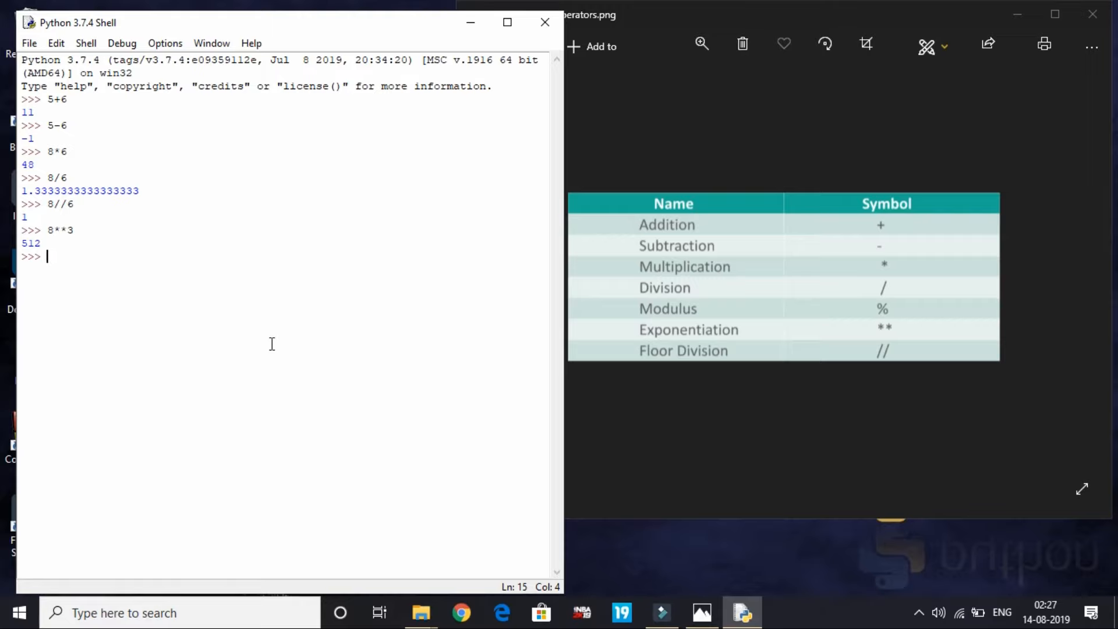
type("8*8*8")
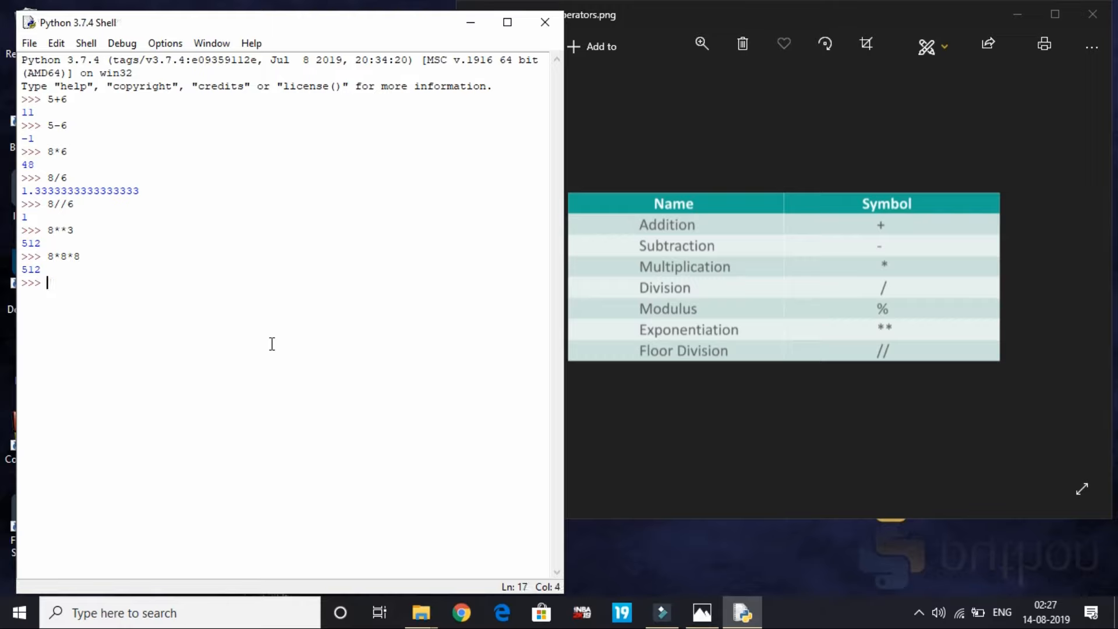
mouse_move(136, 313)
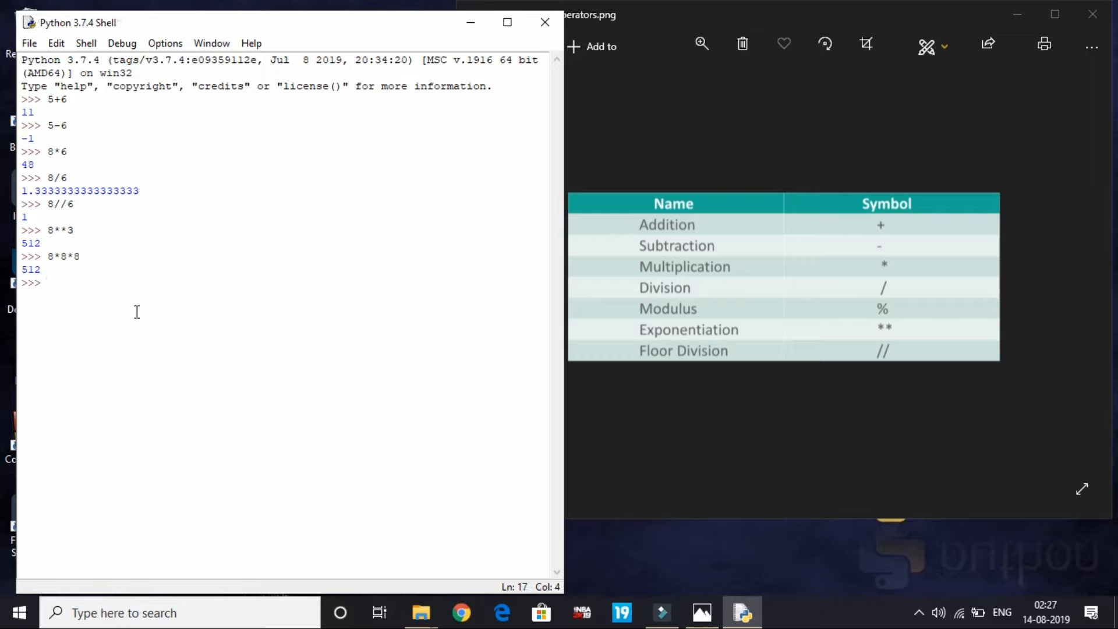
type("8%6")
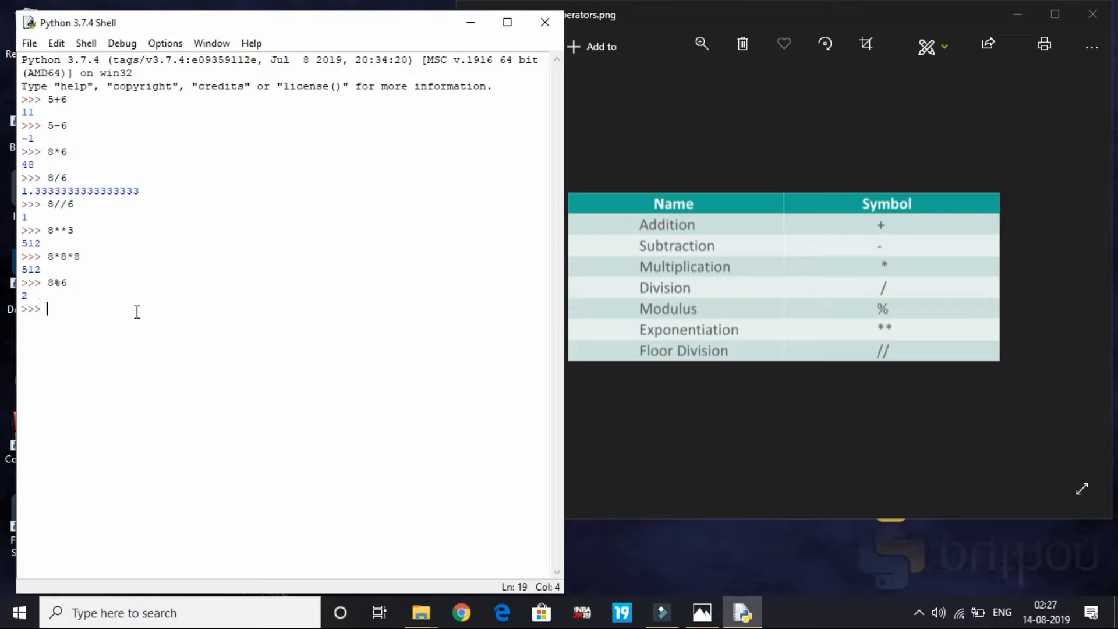
mouse_move(49, 287)
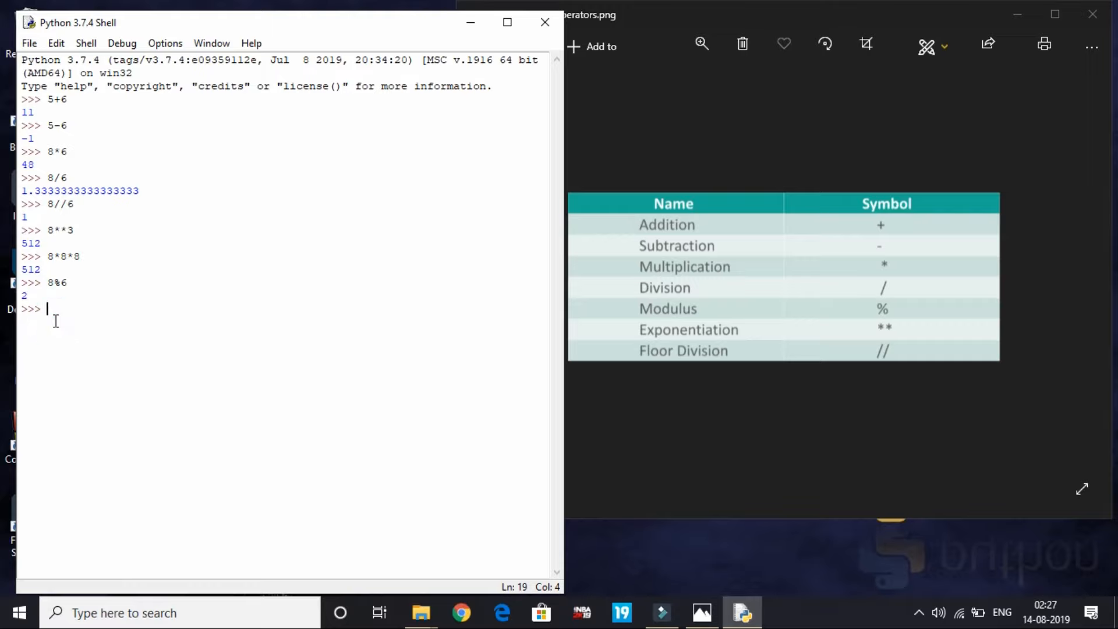
Evaluate -8%6, which returns 4.
type("-8")
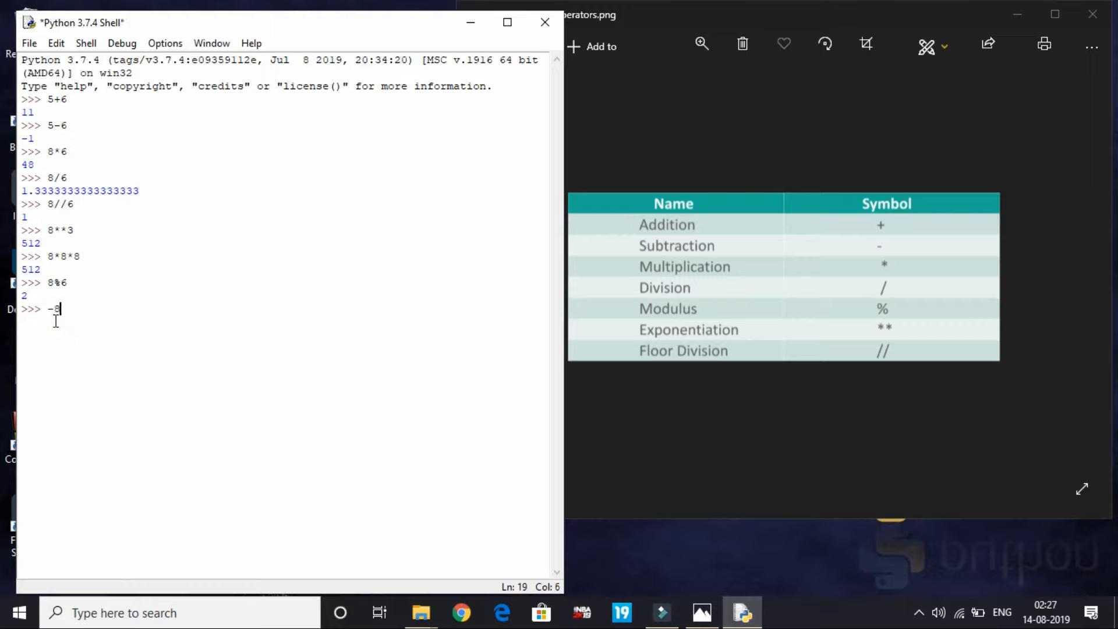
type("%6")
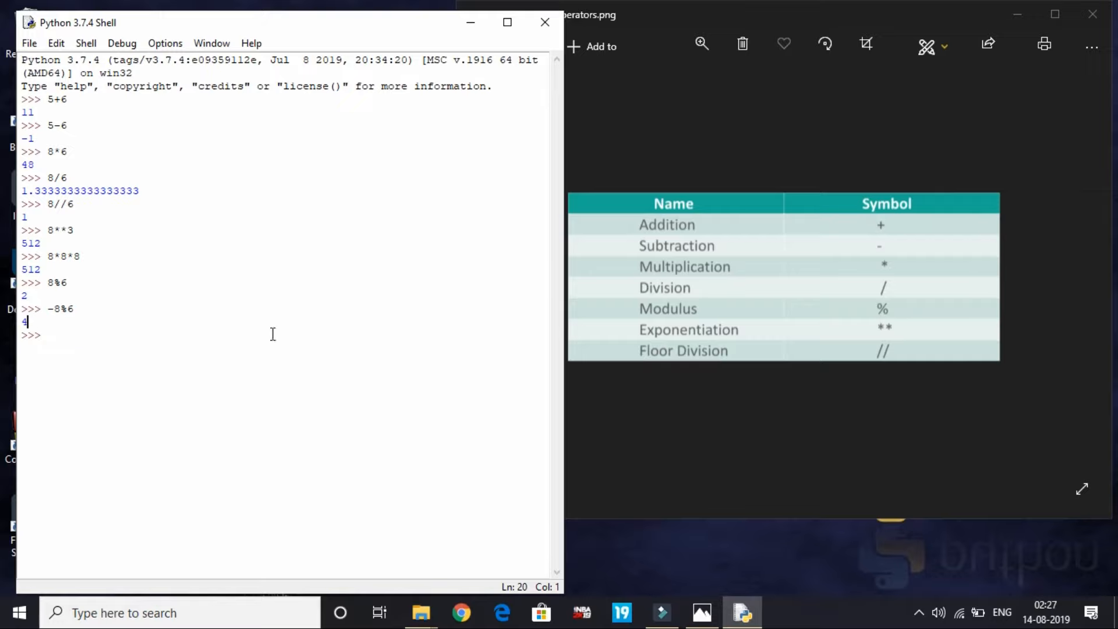
mouse_move(611, 82)
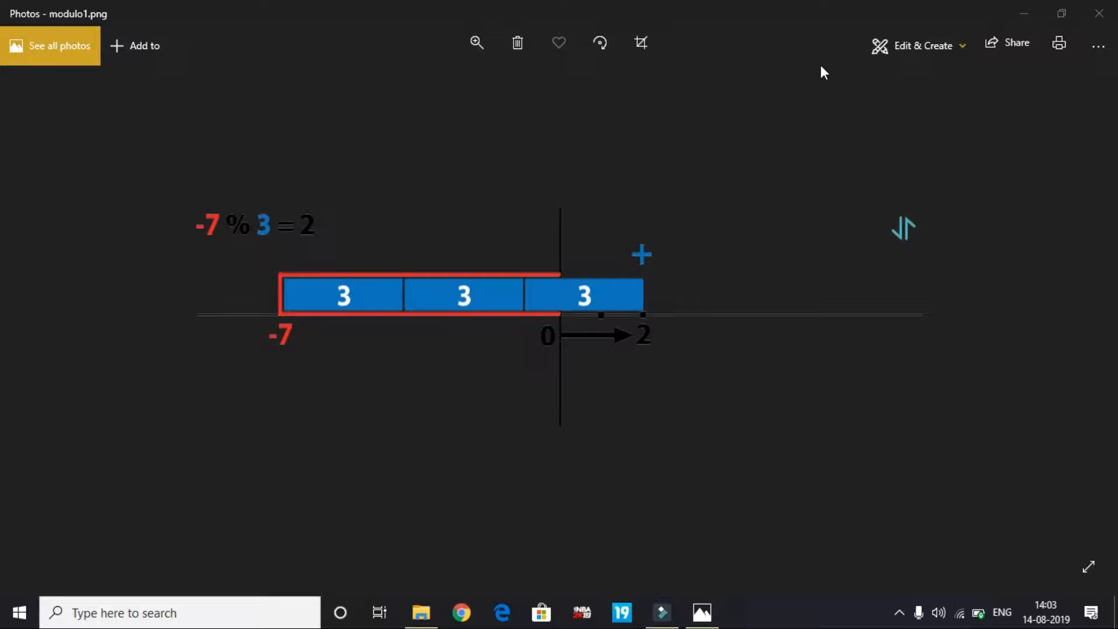
mouse_move(205, 229)
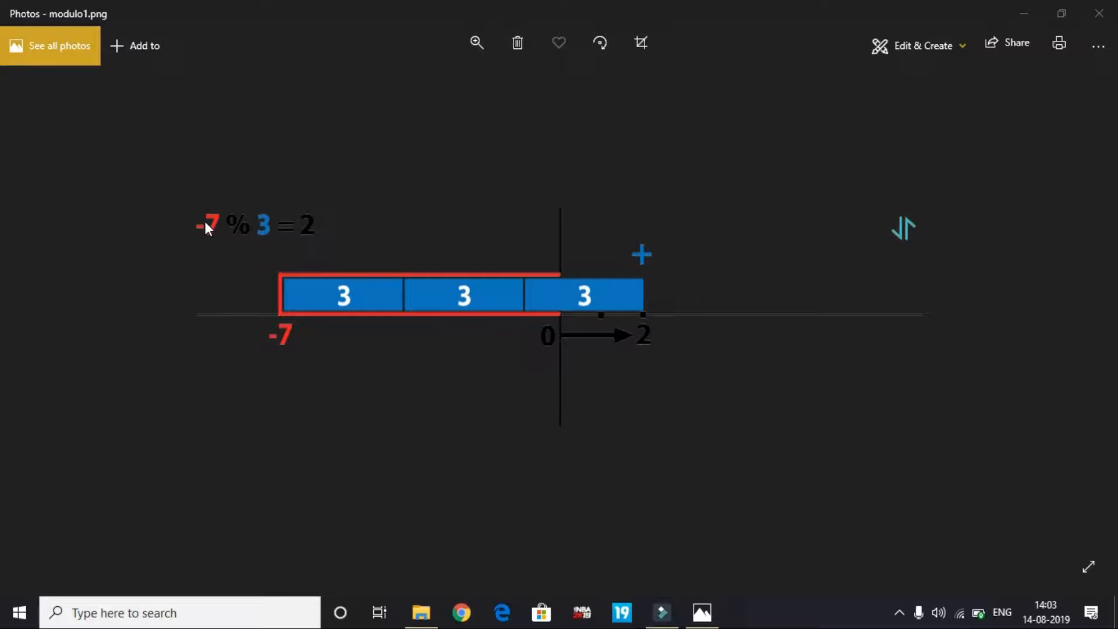
mouse_move(299, 227)
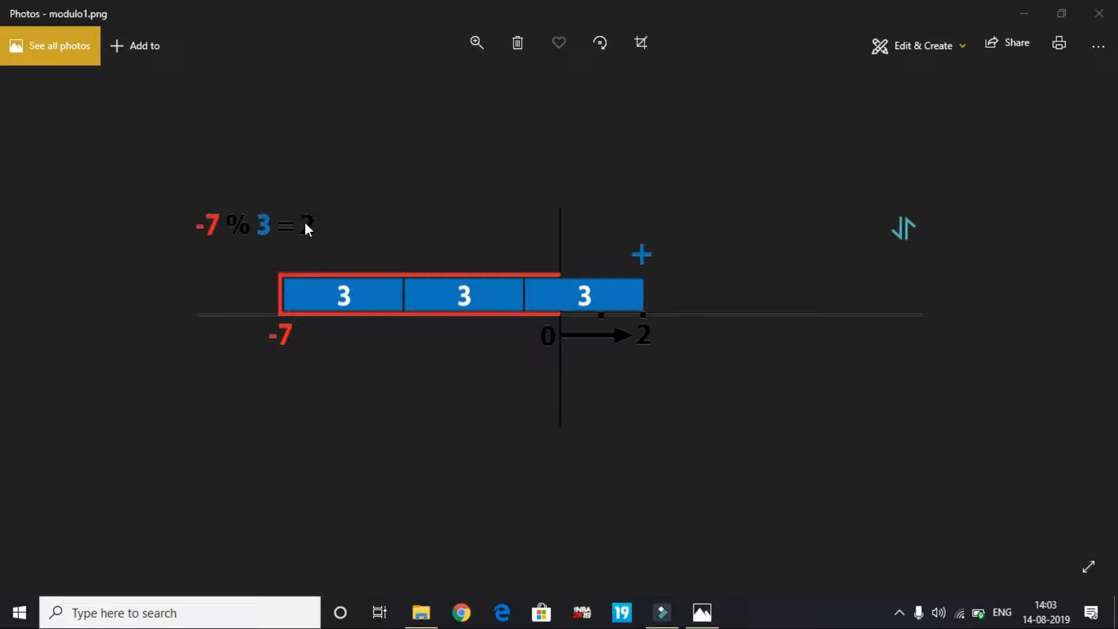
mouse_move(264, 193)
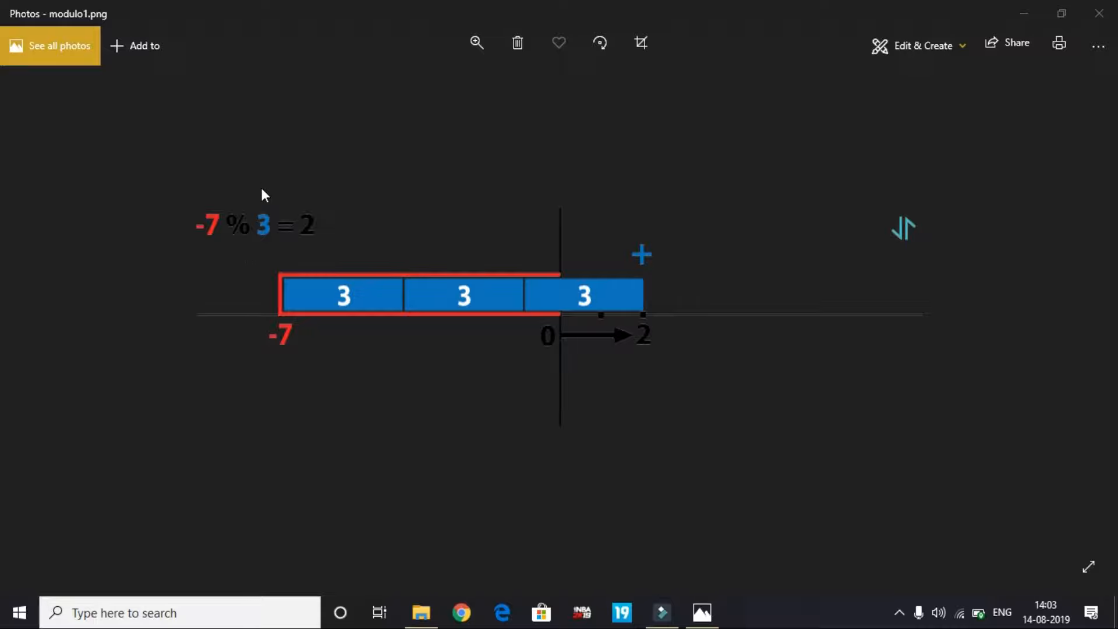
mouse_move(273, 222)
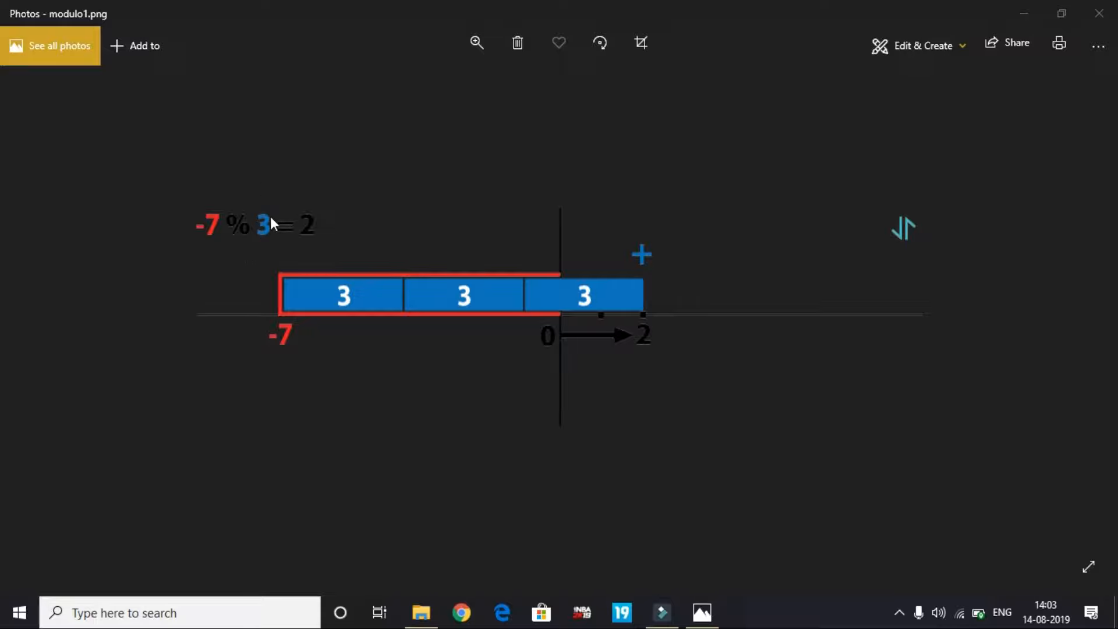
mouse_move(304, 234)
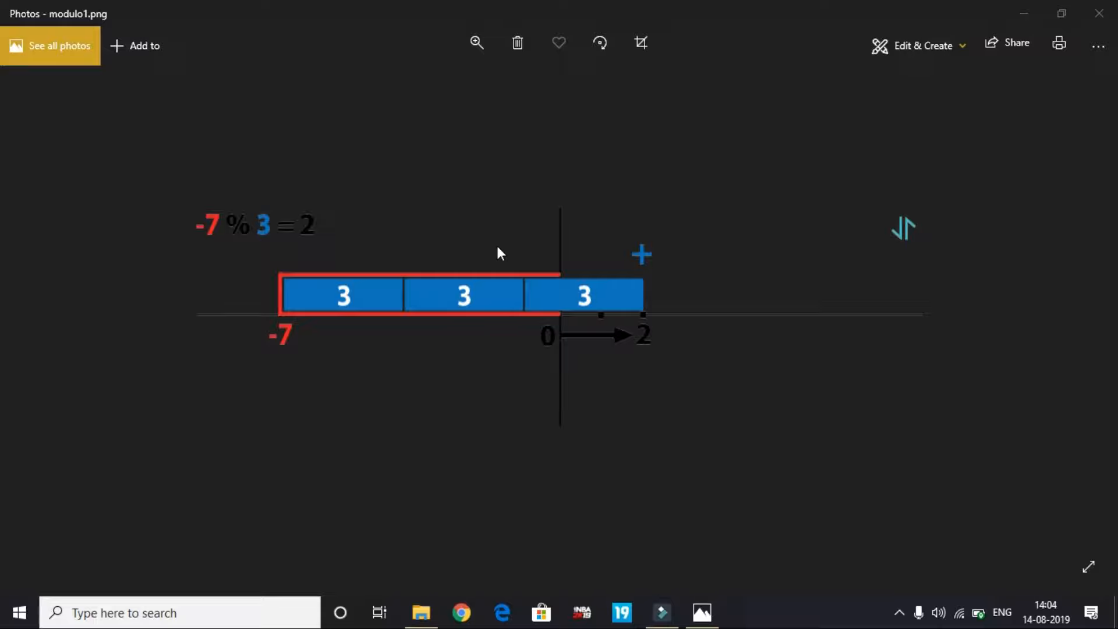
mouse_move(467, 271)
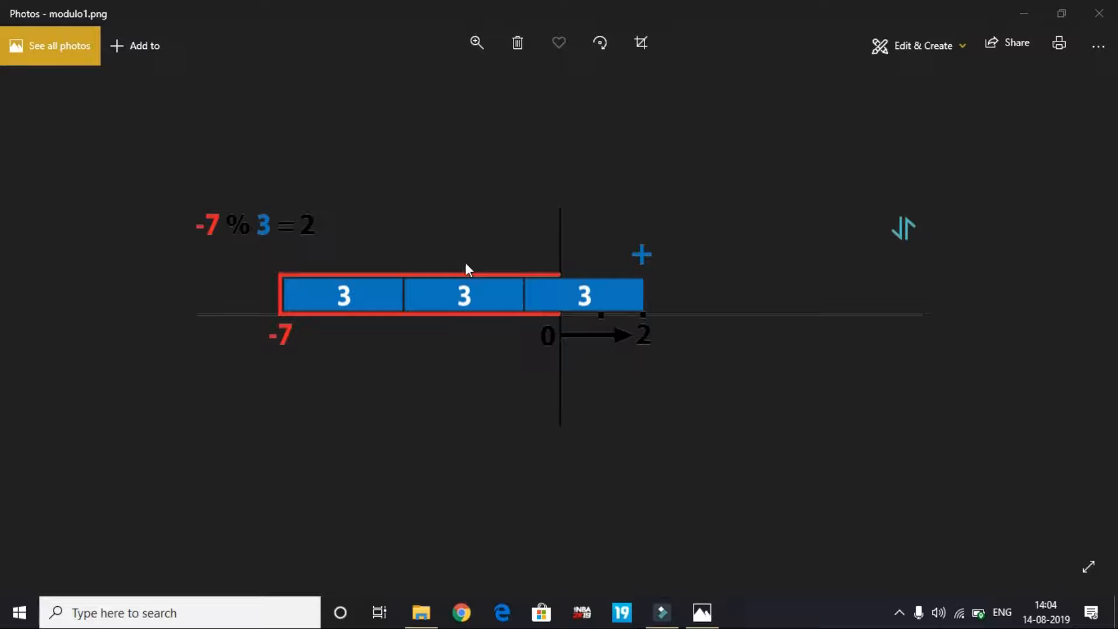
mouse_move(193, 234)
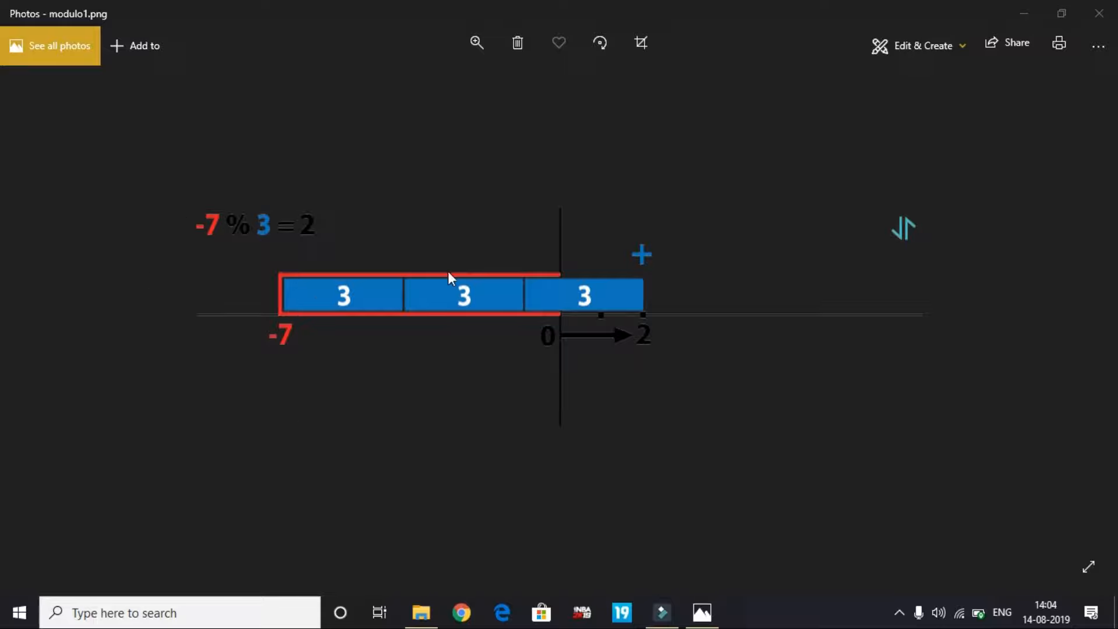
mouse_move(423, 306)
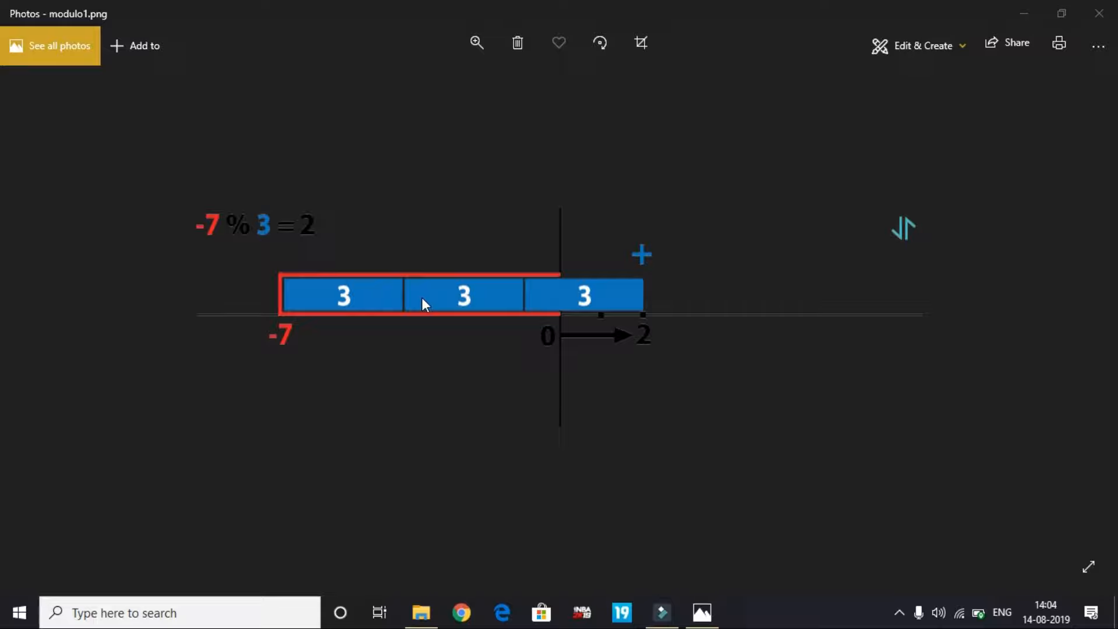
mouse_move(264, 194)
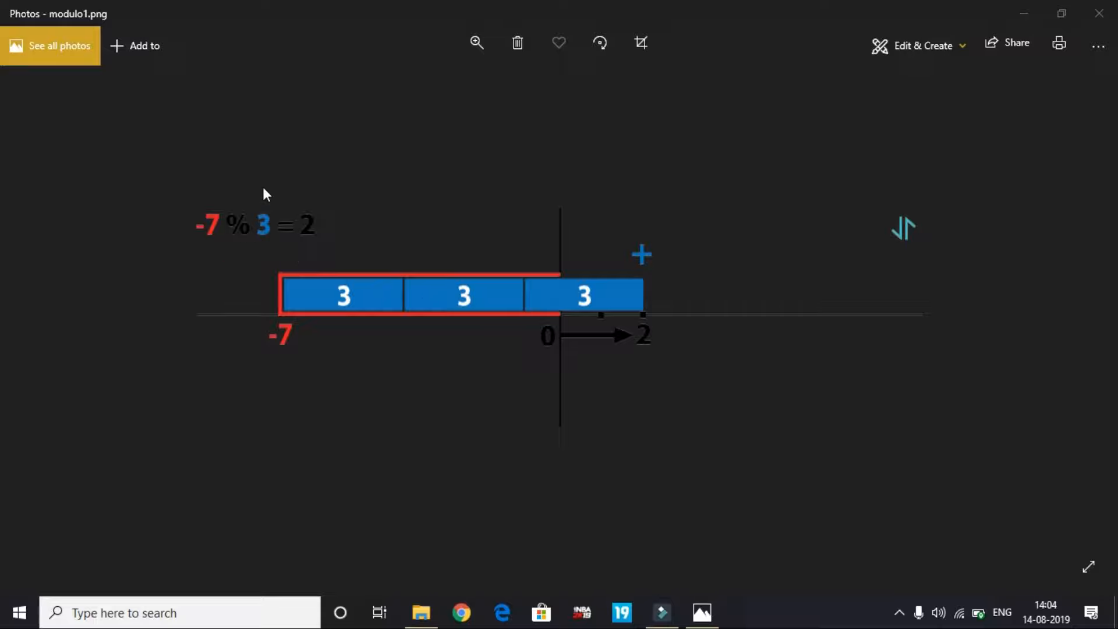
mouse_move(409, 279)
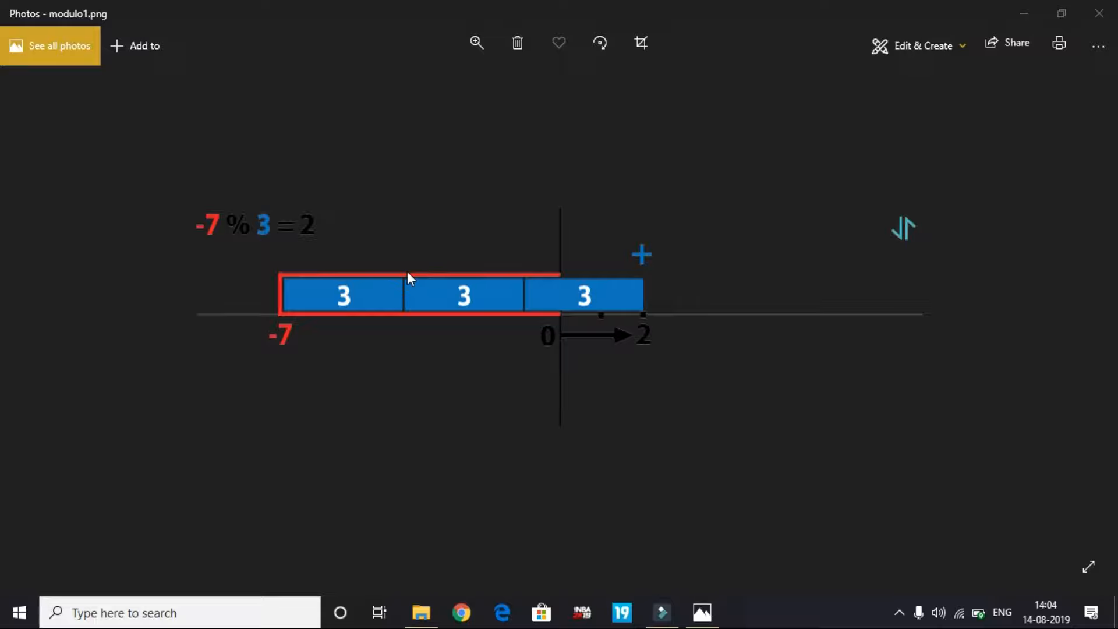
mouse_move(383, 312)
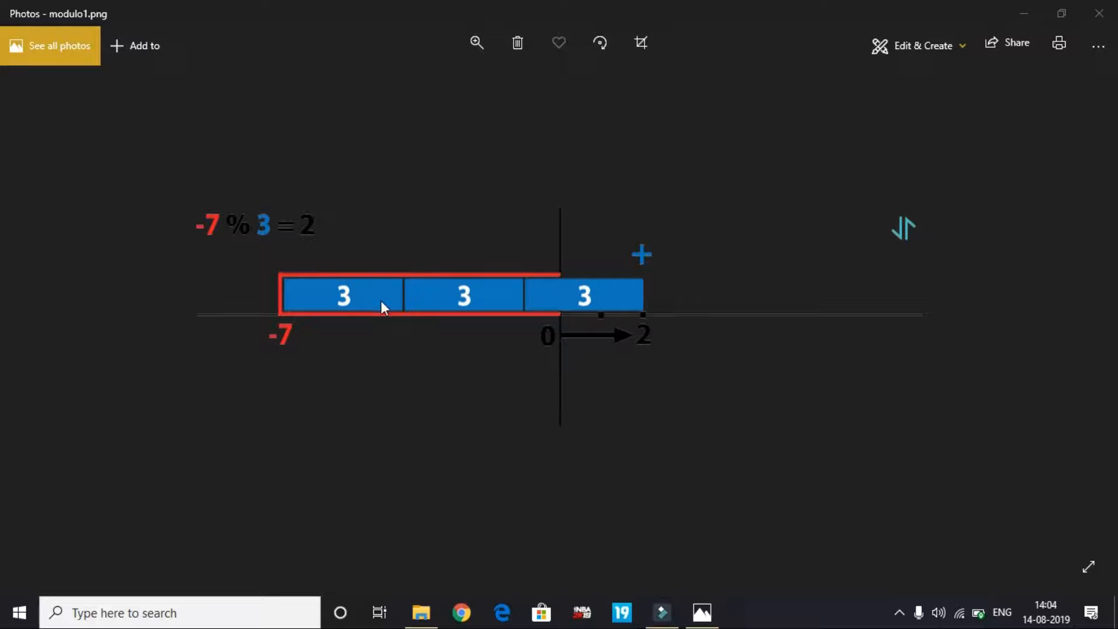
mouse_move(529, 317)
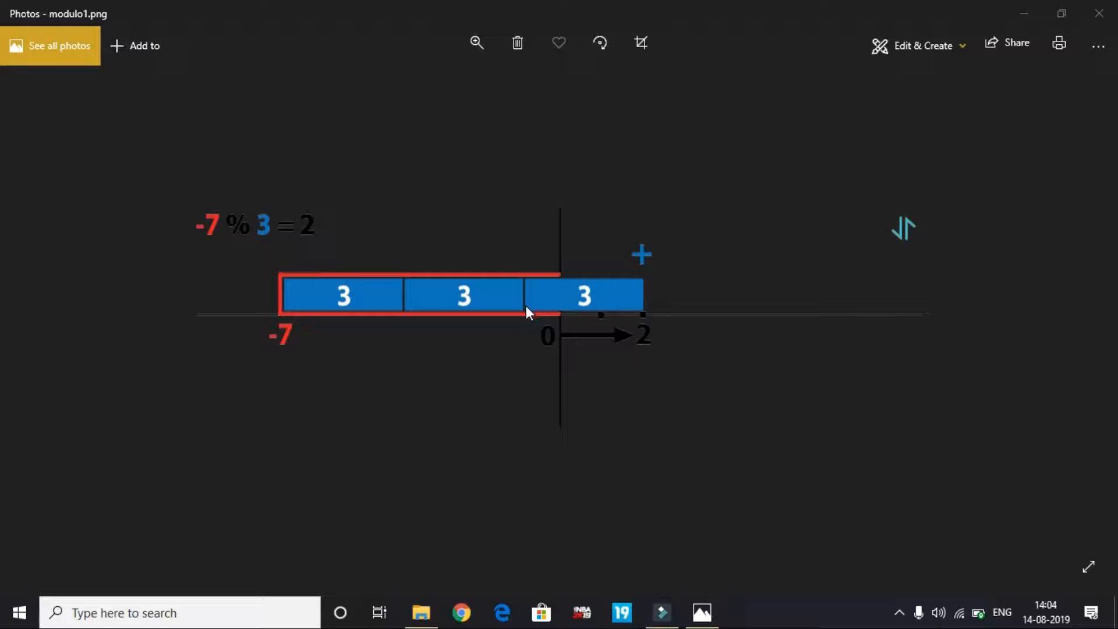
mouse_move(647, 398)
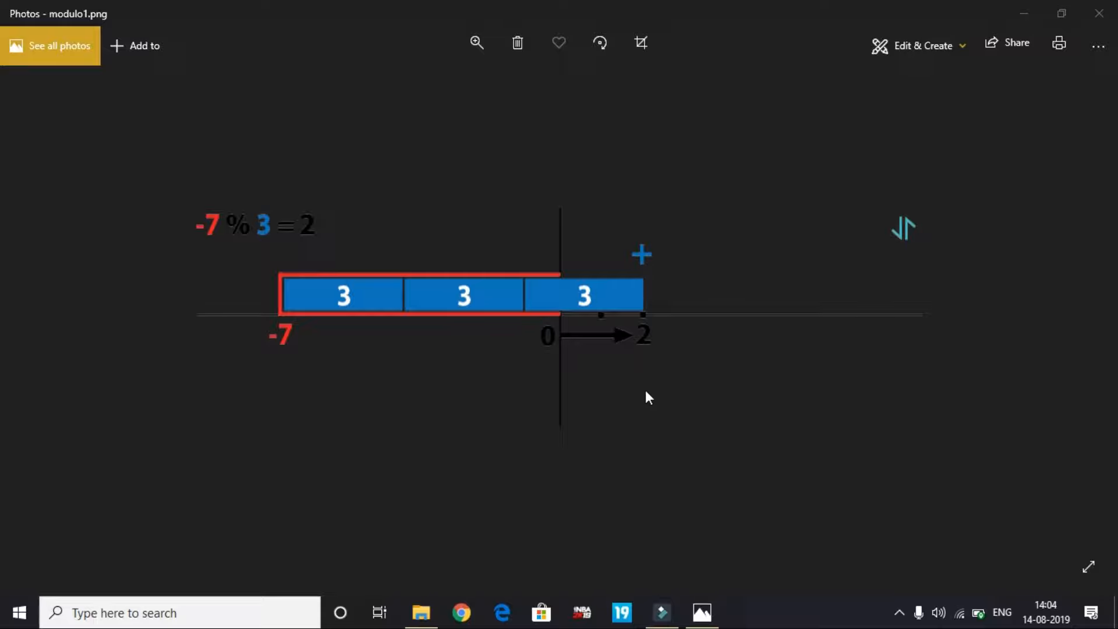
mouse_move(565, 330)
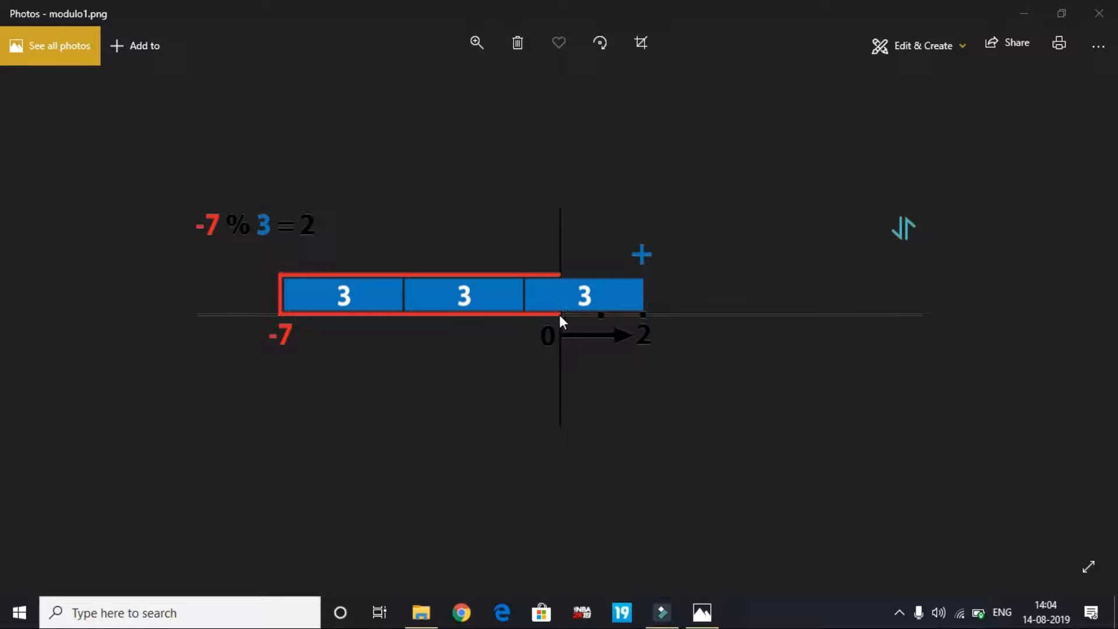
mouse_move(631, 249)
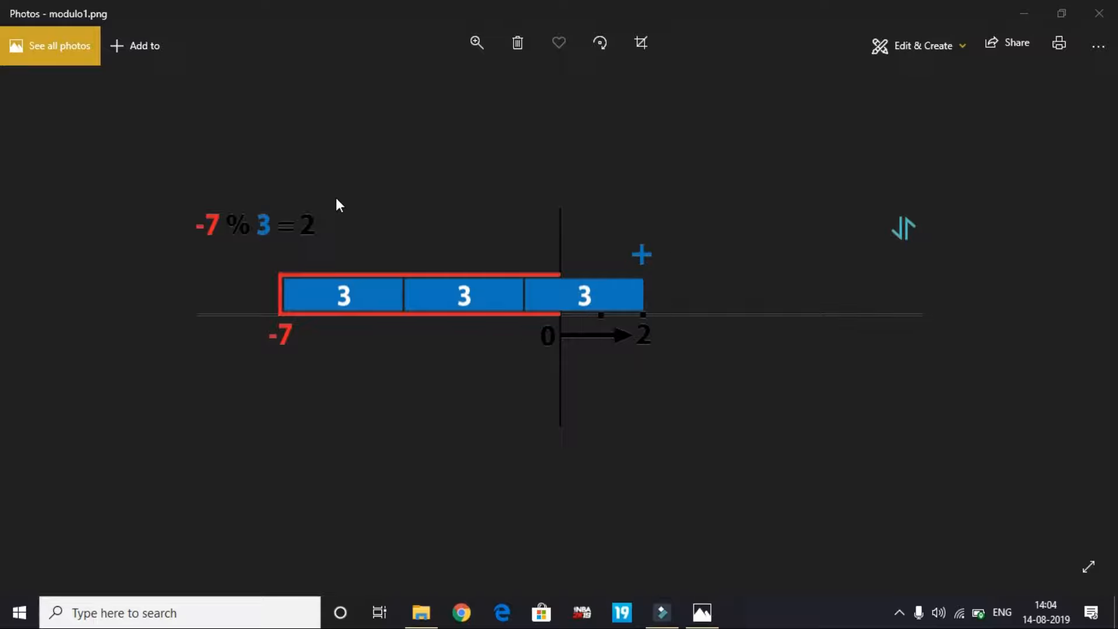
mouse_move(294, 356)
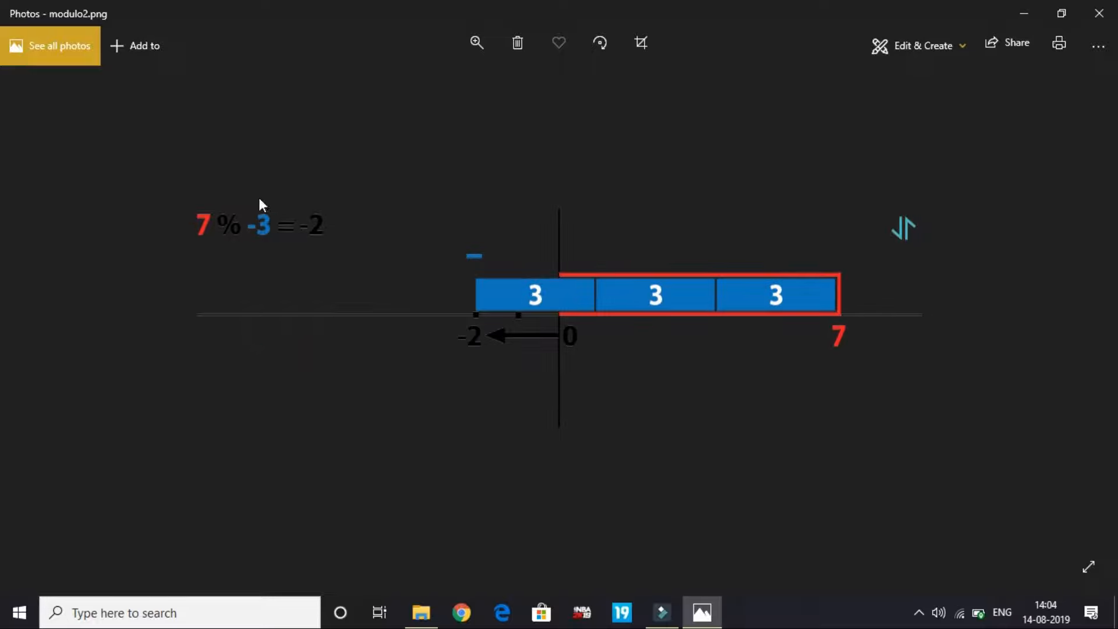
mouse_move(177, 193)
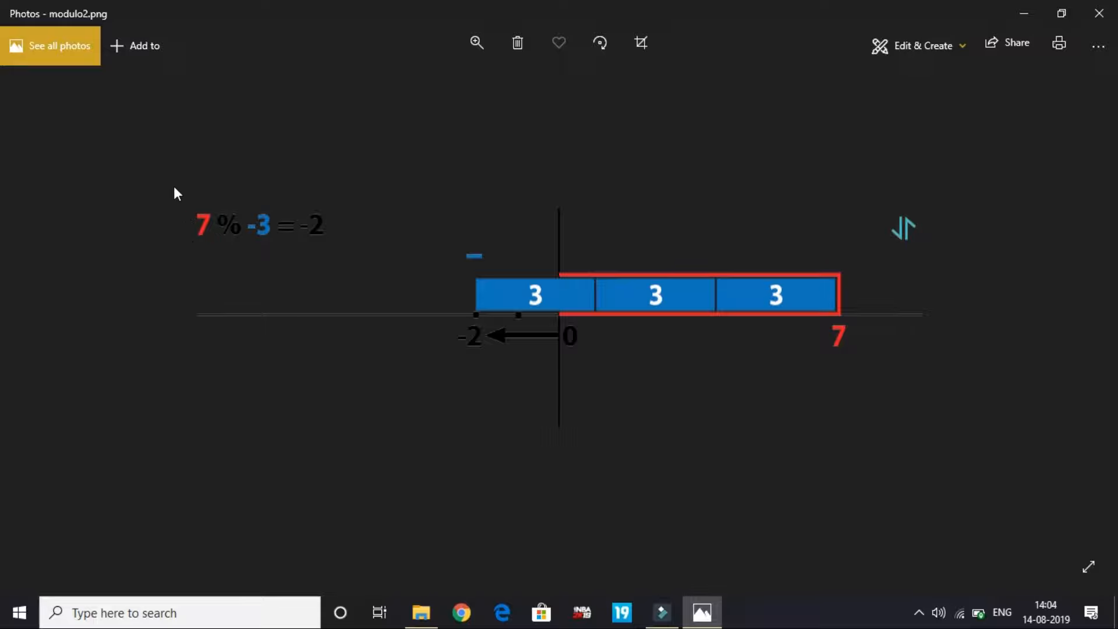
mouse_move(246, 248)
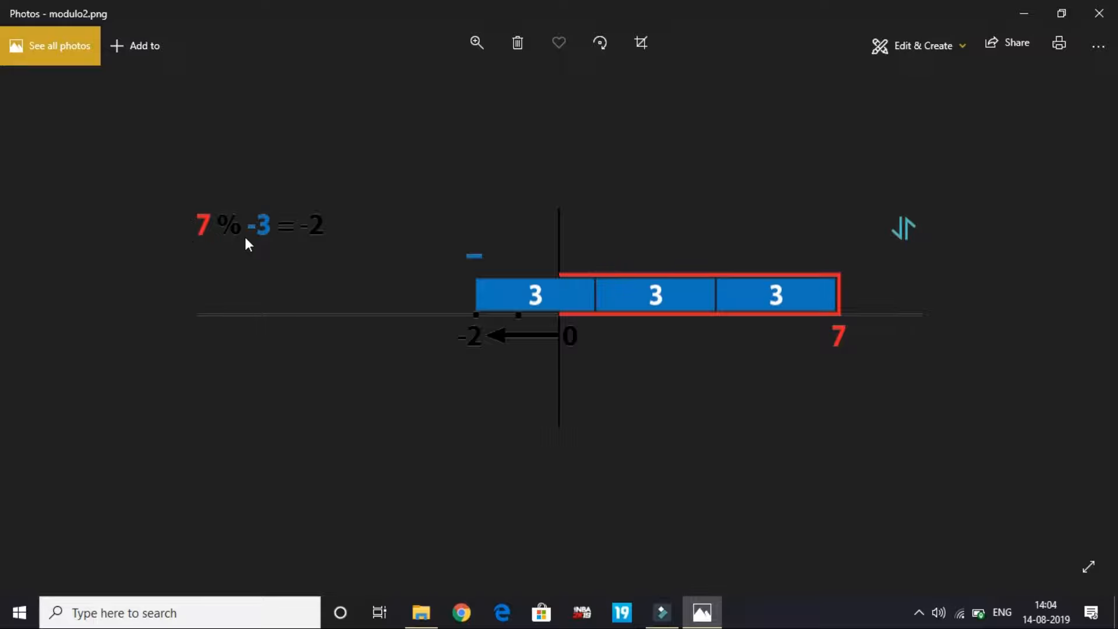
mouse_move(251, 257)
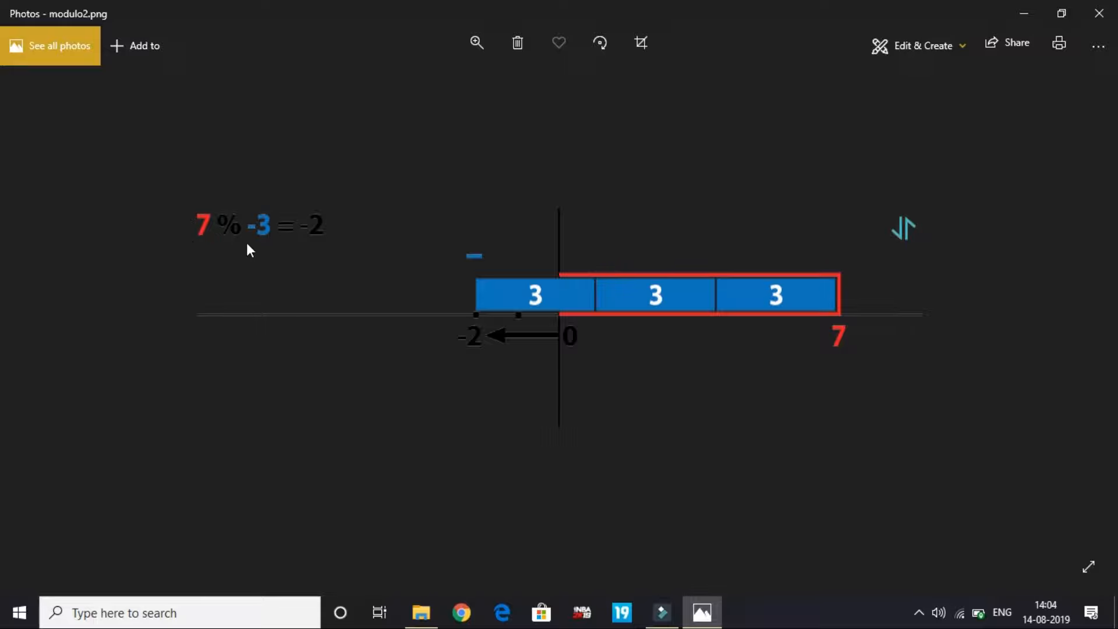
mouse_move(340, 232)
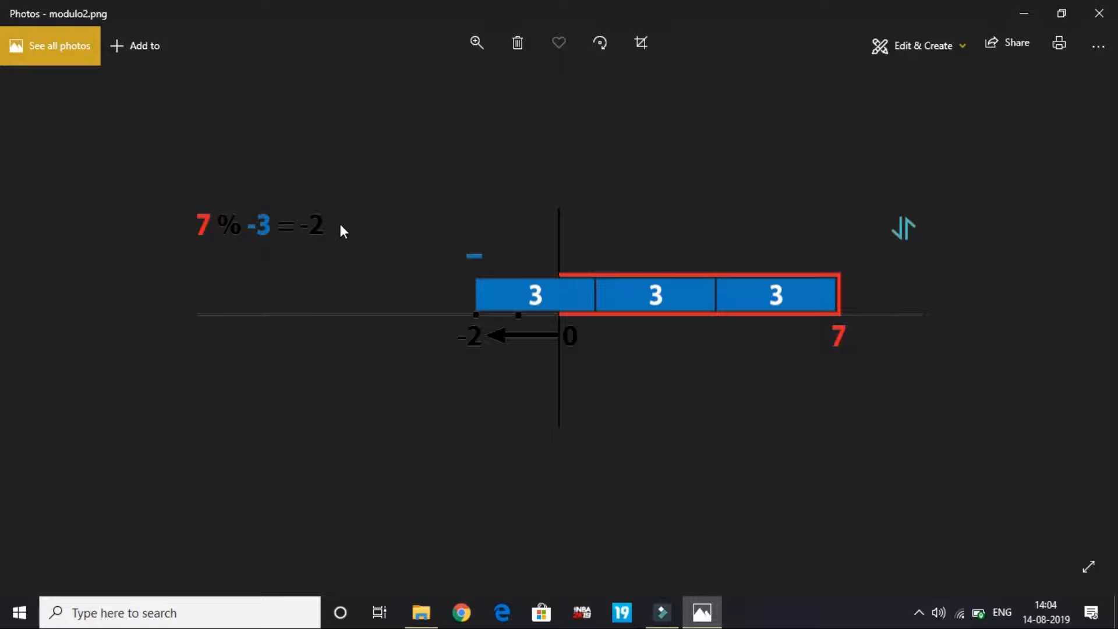
mouse_move(612, 304)
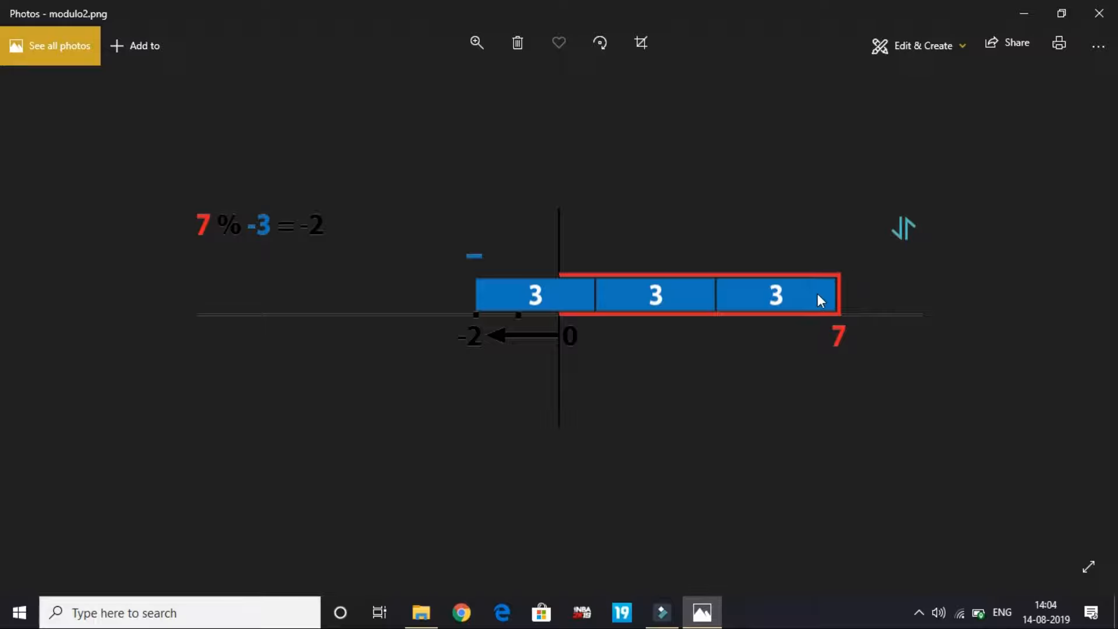
mouse_move(619, 288)
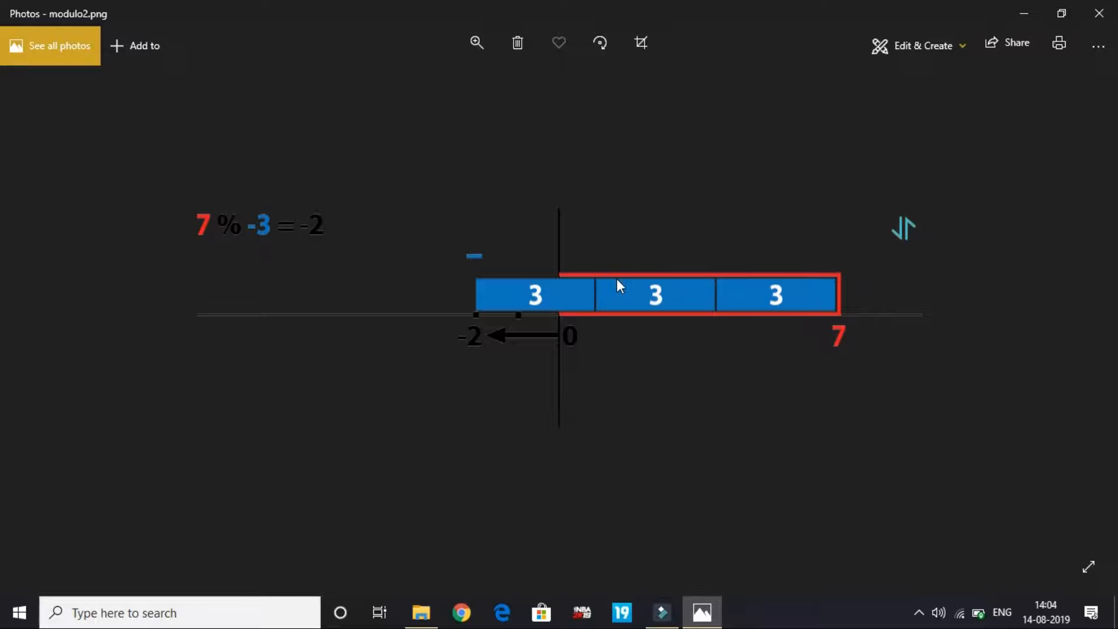
mouse_move(480, 344)
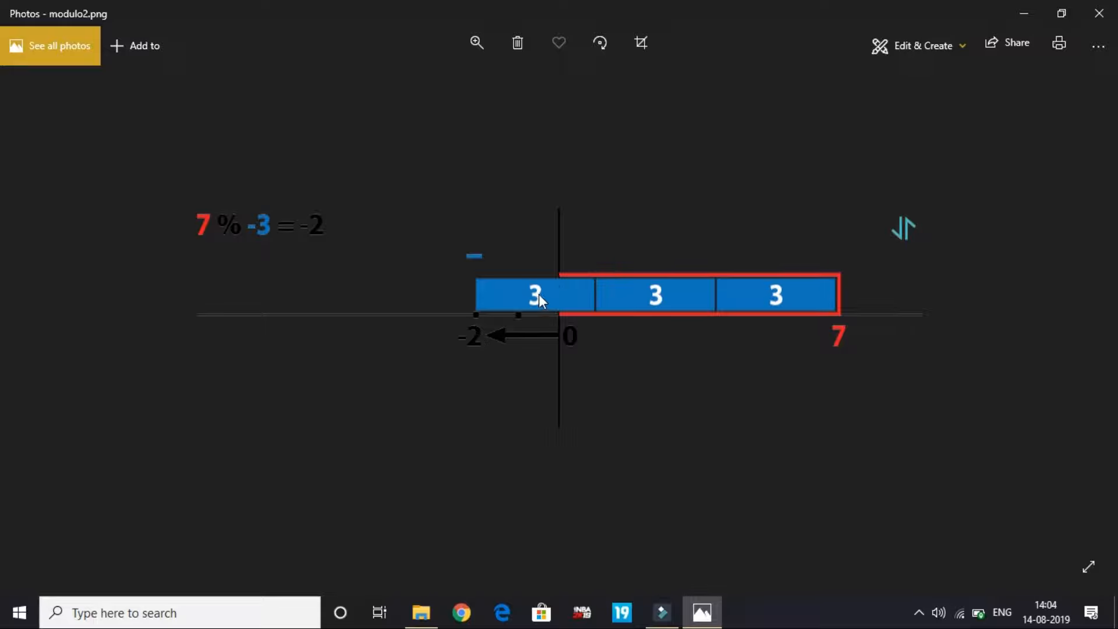
mouse_move(564, 233)
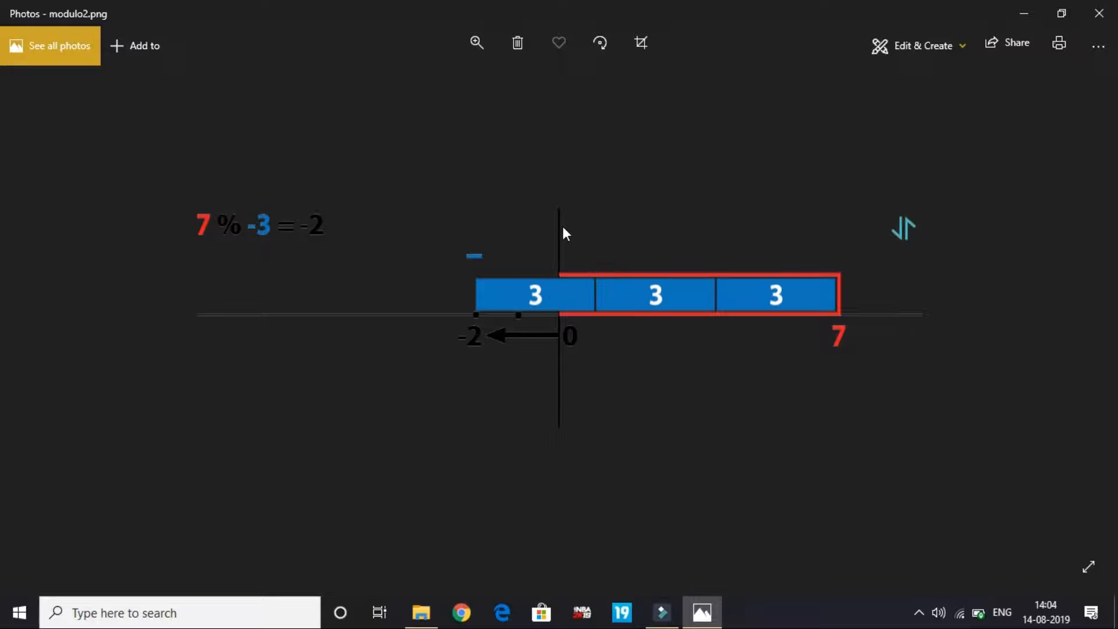
mouse_move(319, 236)
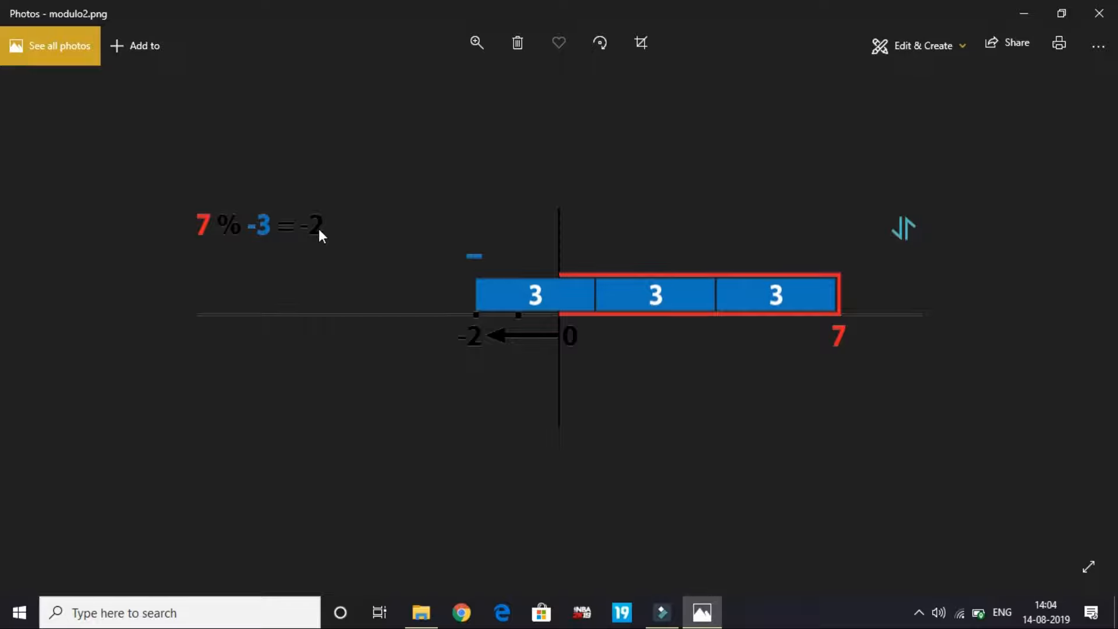
mouse_move(328, 228)
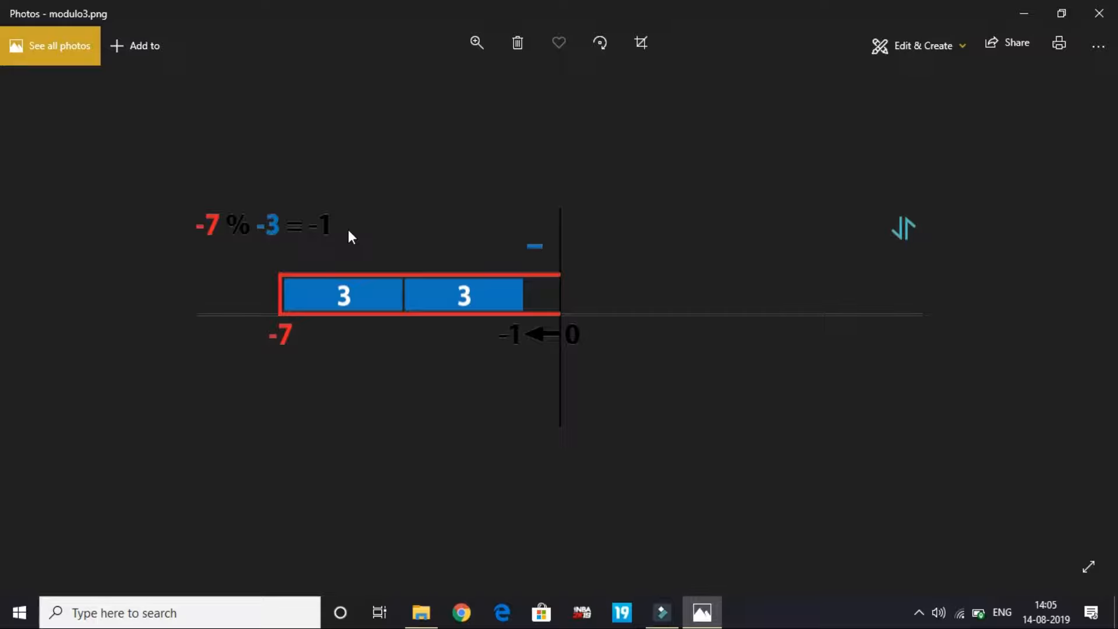
mouse_move(215, 236)
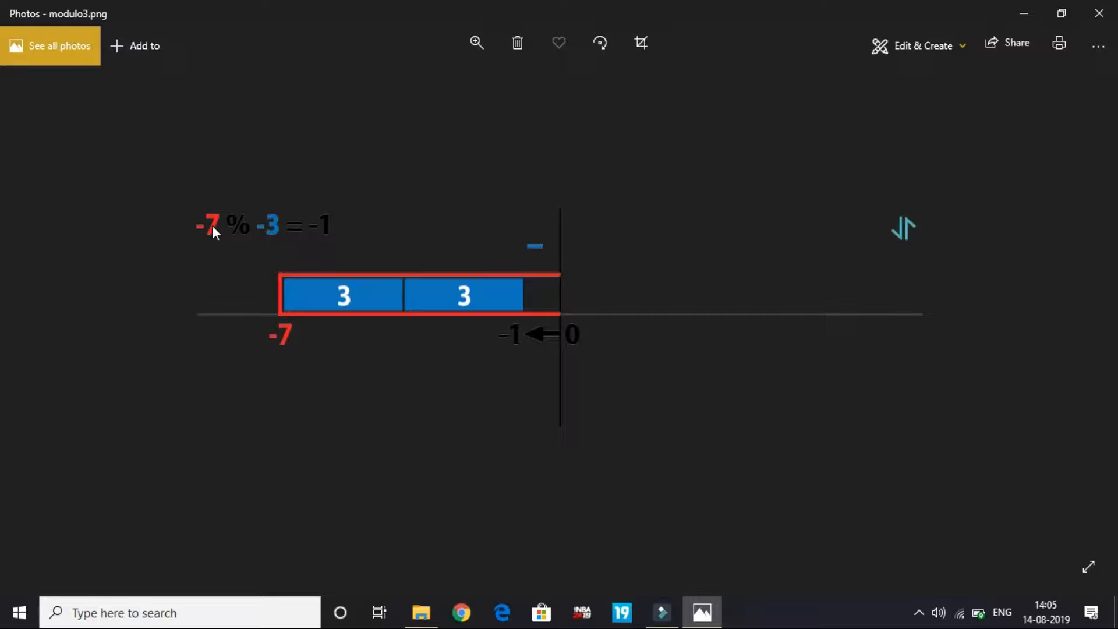
mouse_move(262, 219)
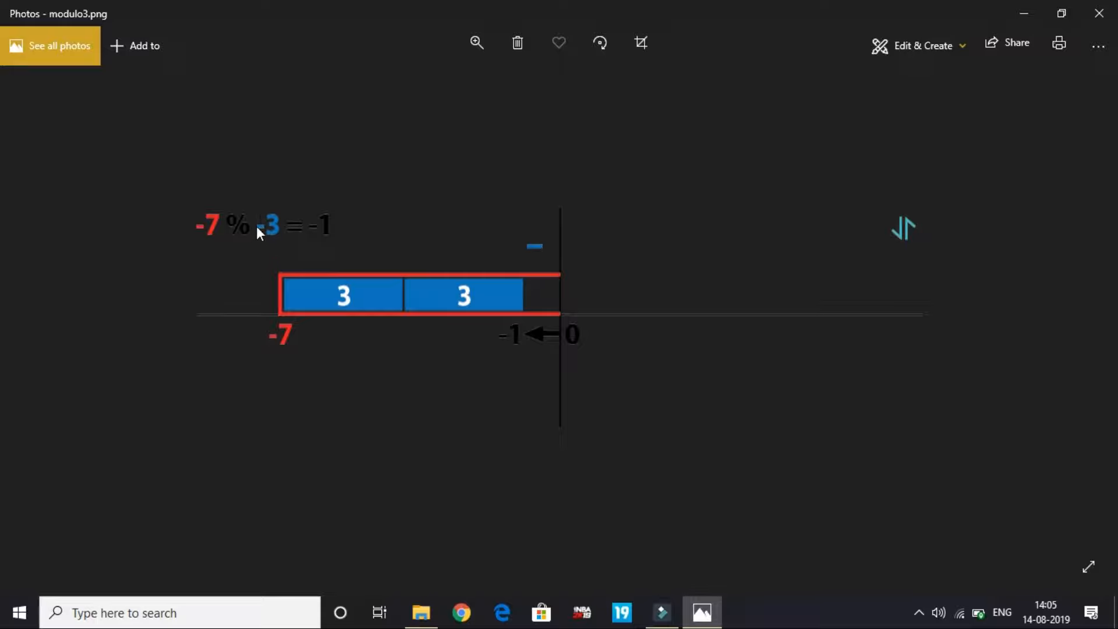
mouse_move(247, 250)
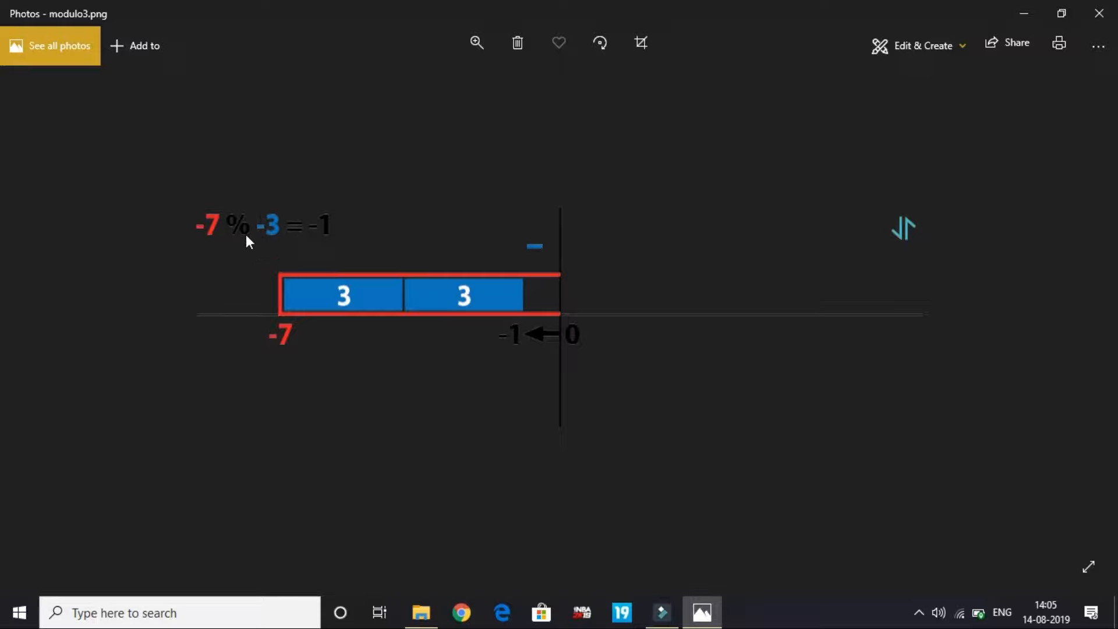
mouse_move(317, 231)
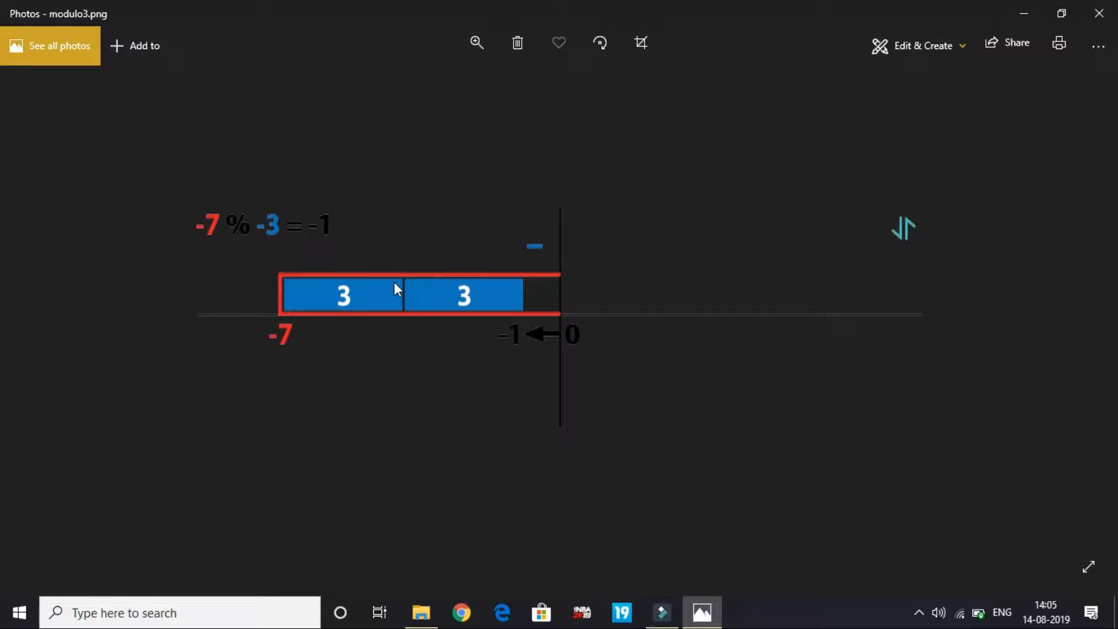
mouse_move(156, 335)
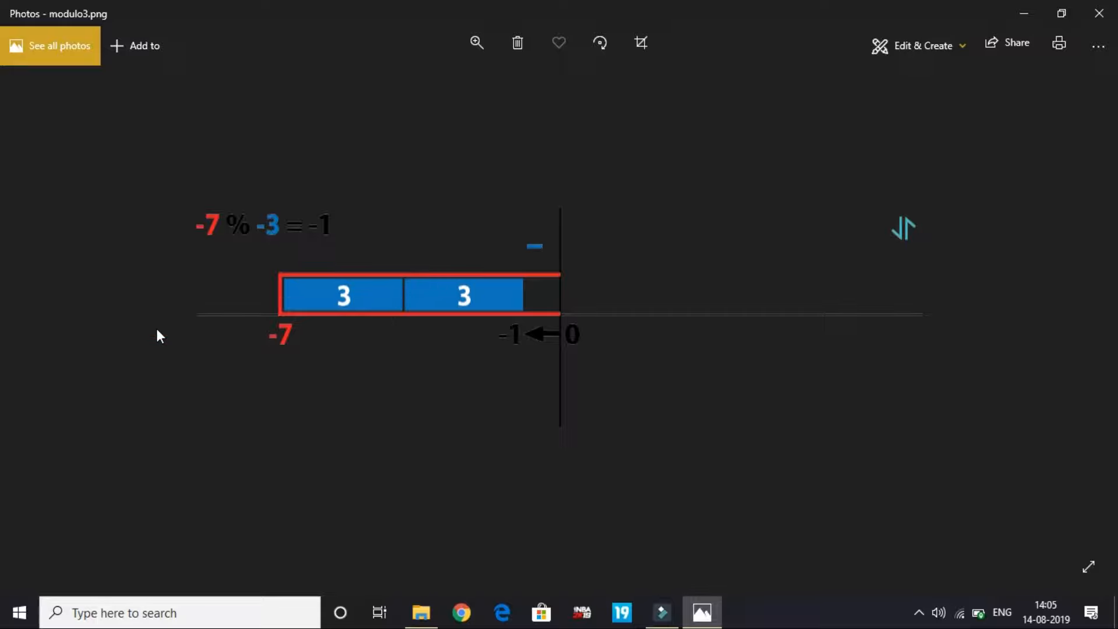
mouse_move(371, 355)
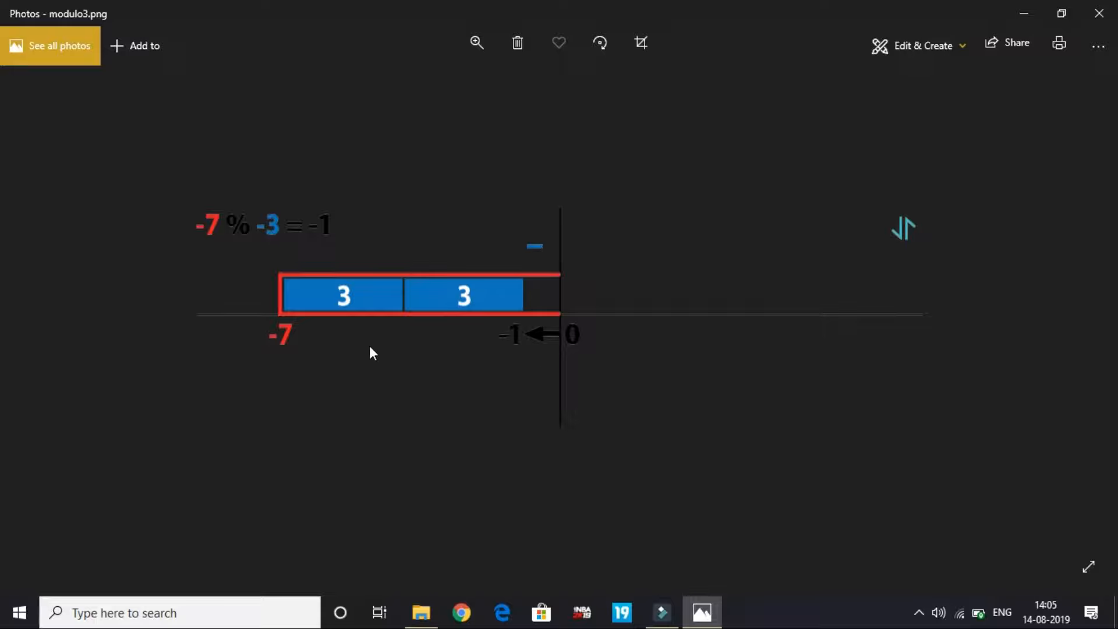
mouse_move(546, 278)
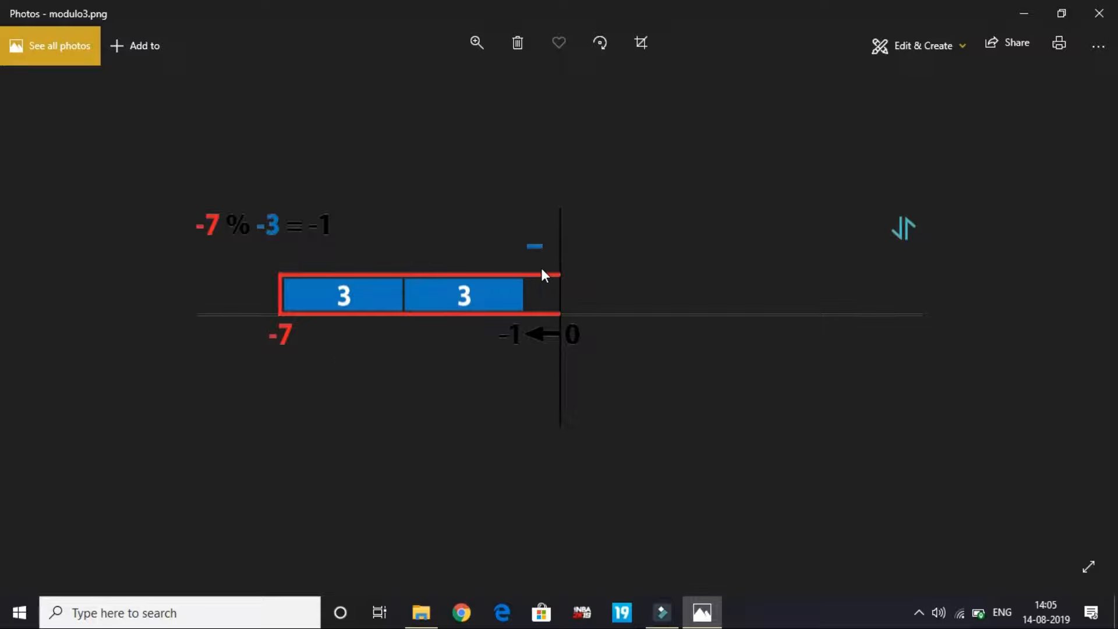
mouse_move(579, 294)
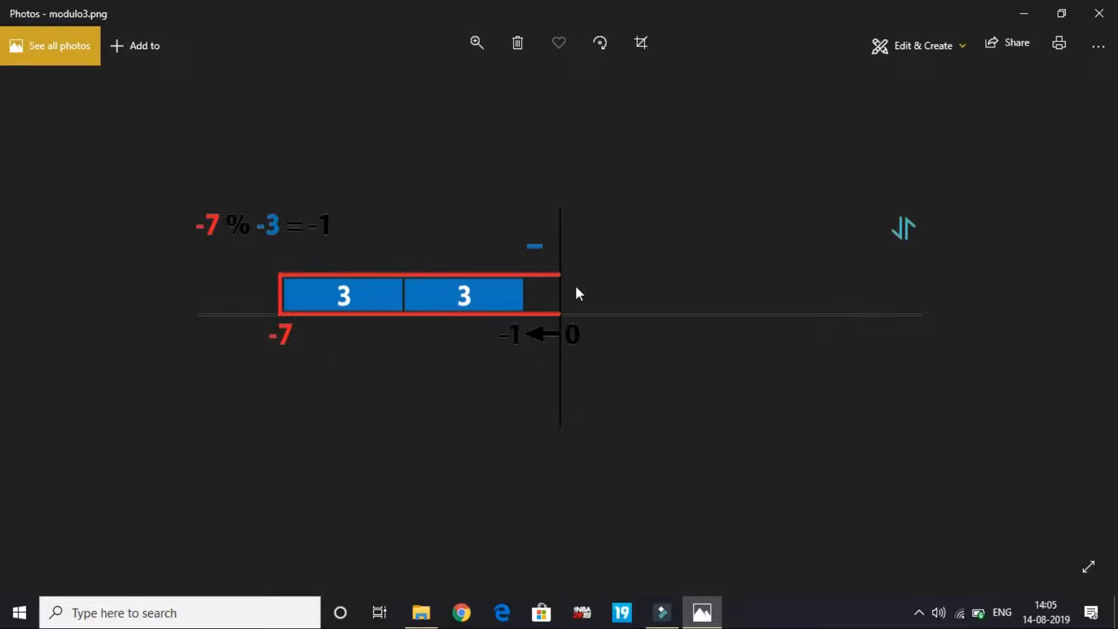
mouse_move(596, 321)
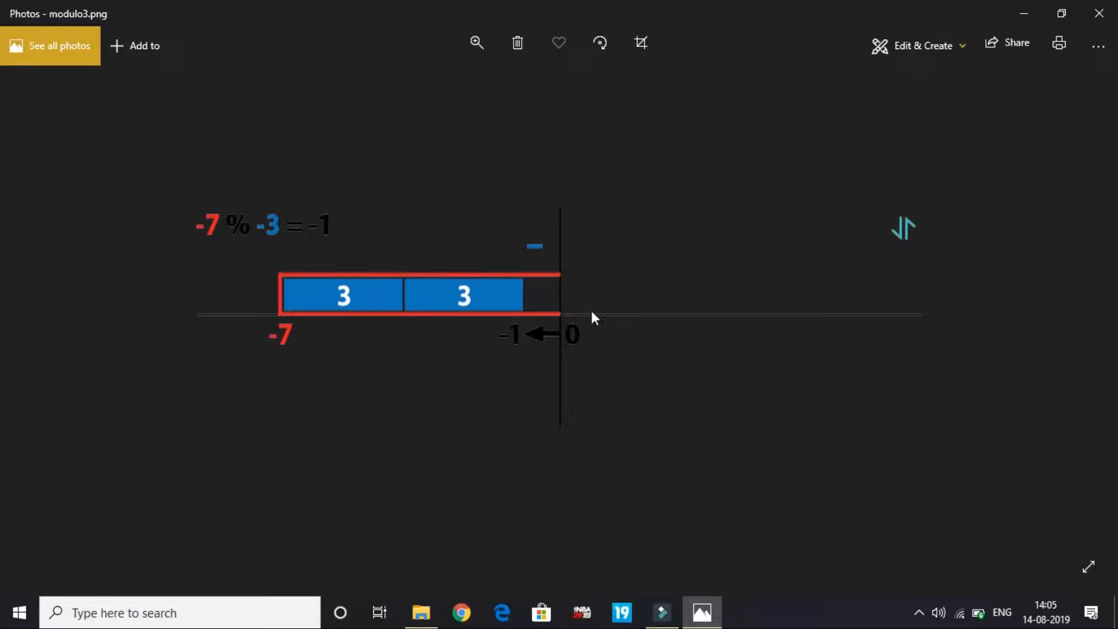
mouse_move(334, 169)
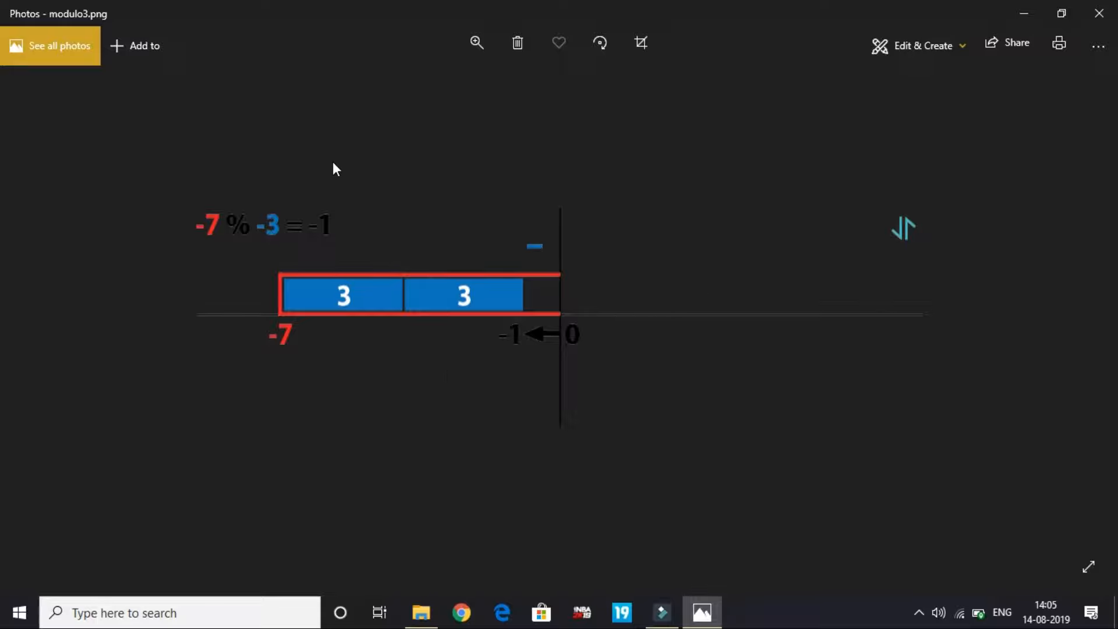
mouse_move(259, 243)
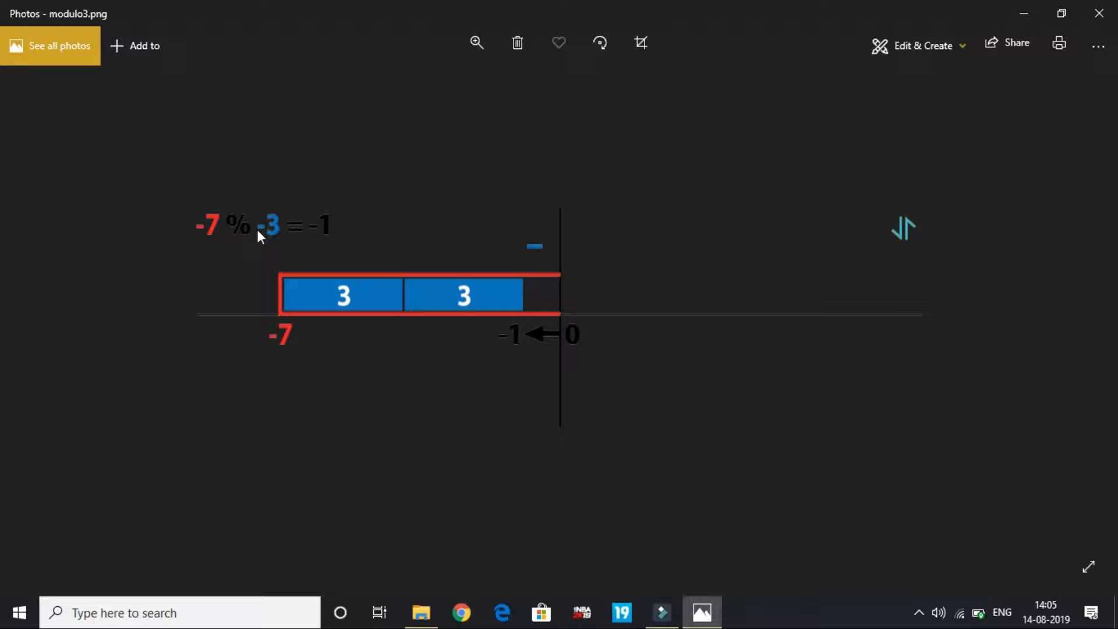
mouse_move(519, 307)
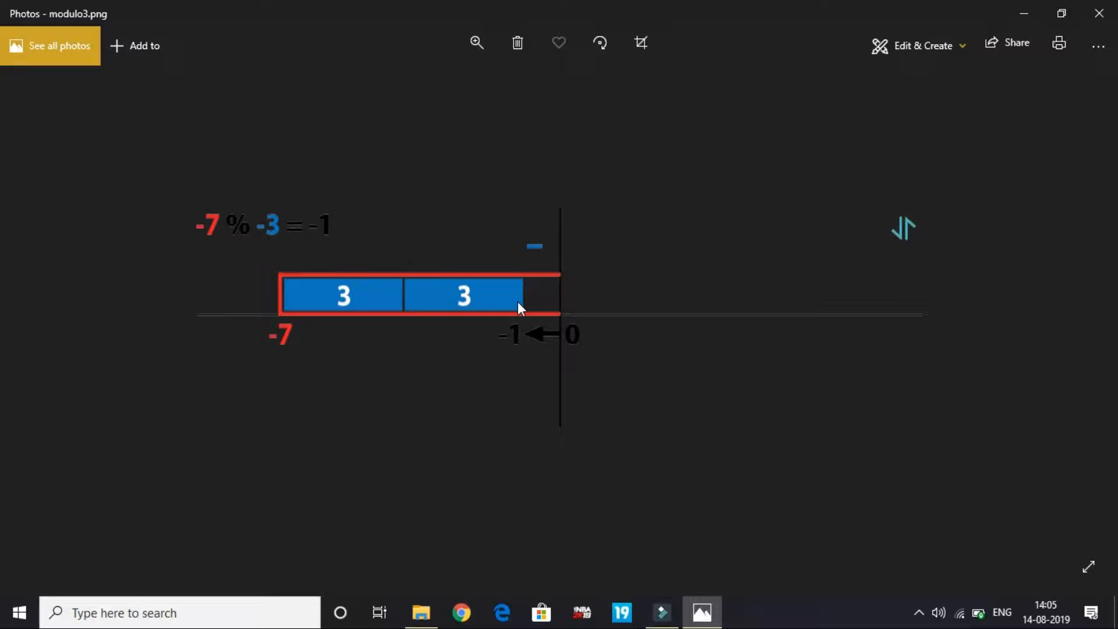
mouse_move(568, 300)
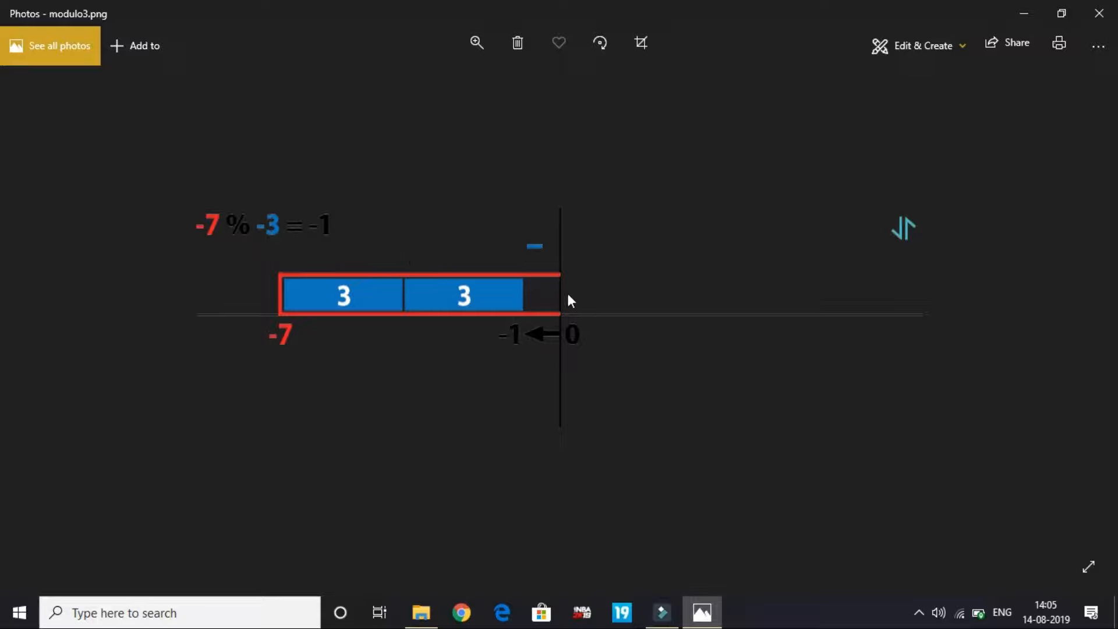
mouse_move(343, 235)
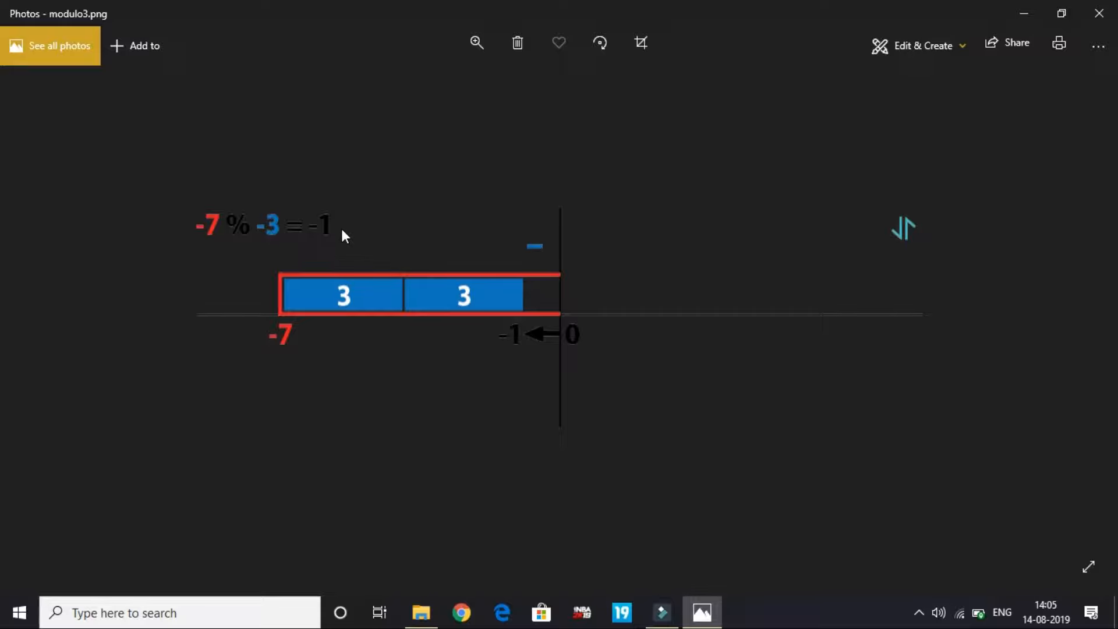